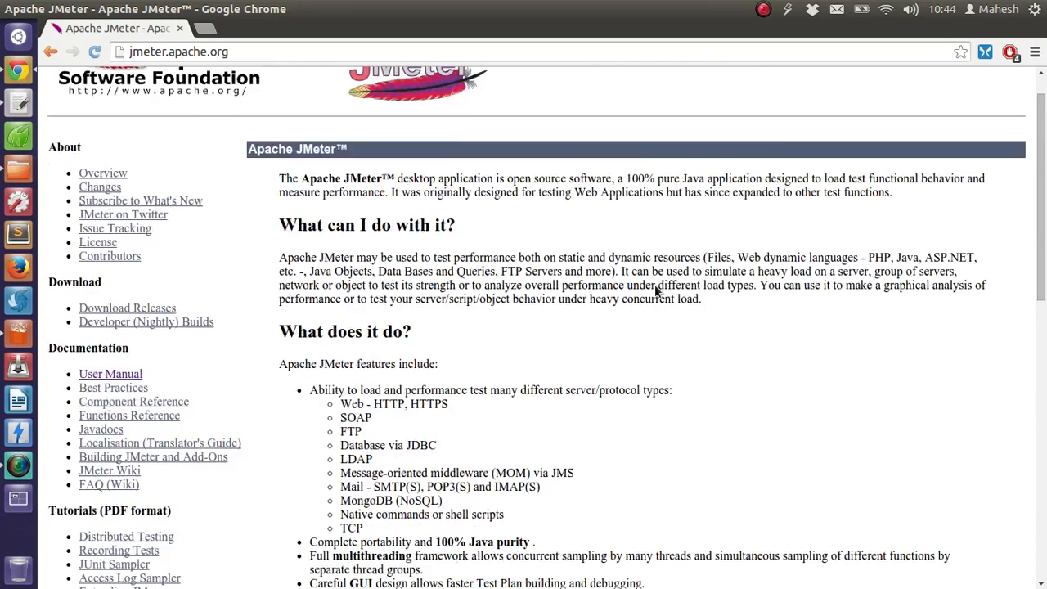
# Scroll up the Apache JMeter homepage to its overview
pyautogui.scroll(3)
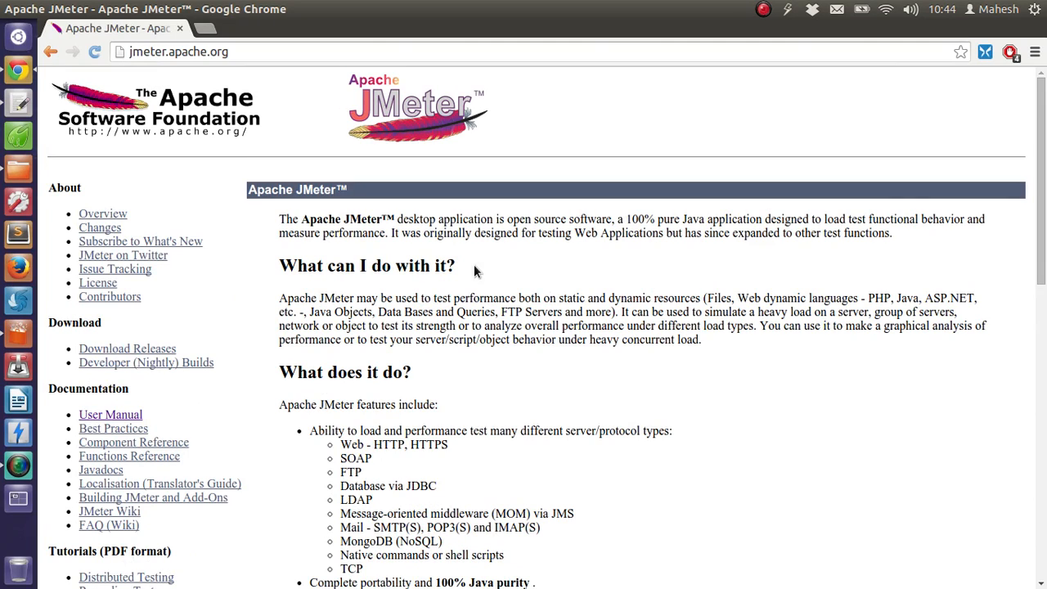
pyautogui.moveTo(287, 221)
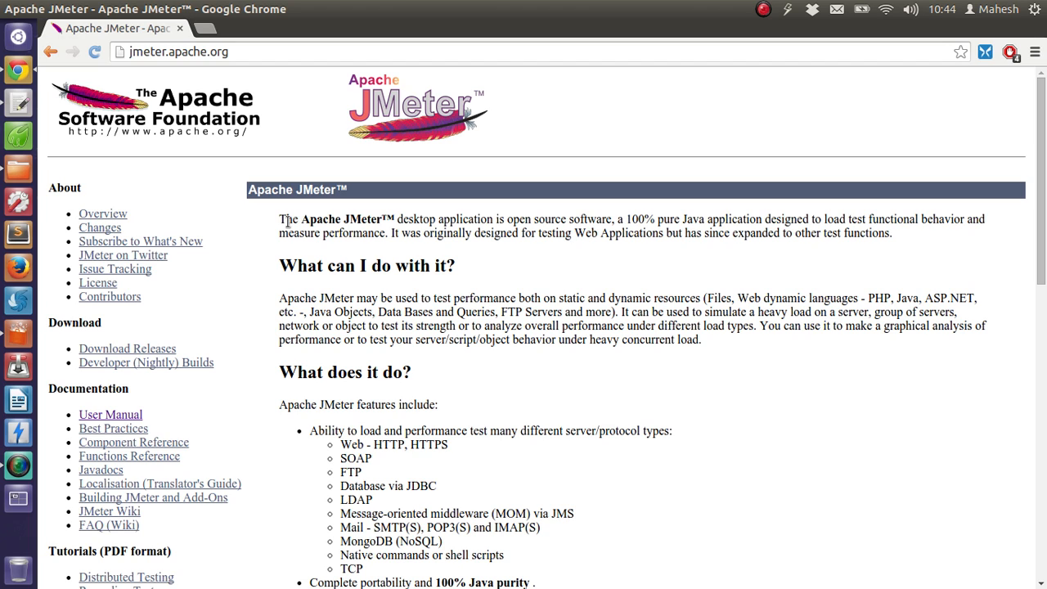
pyautogui.moveTo(4, 294)
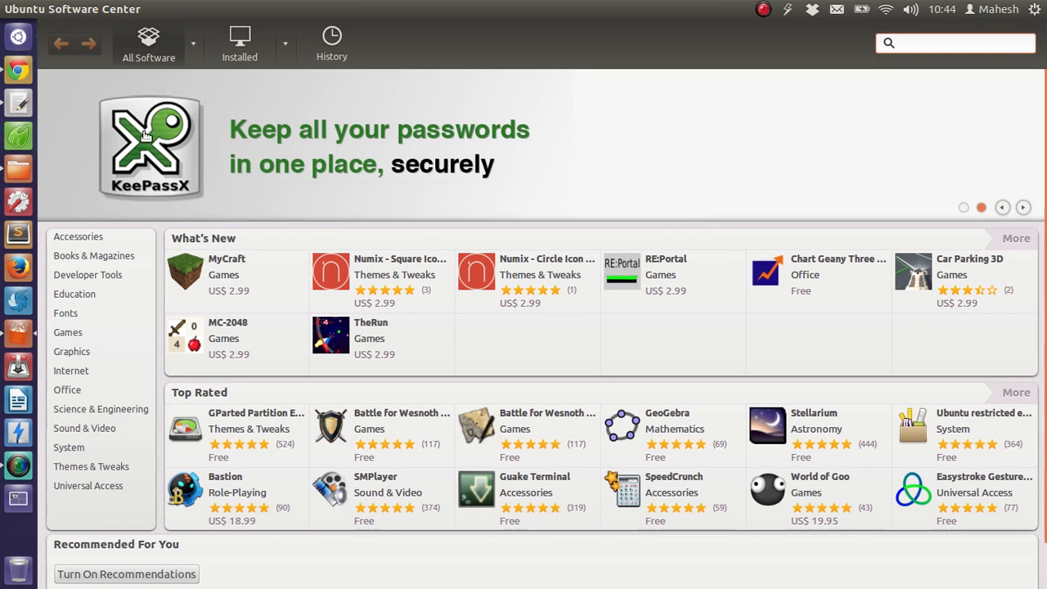
# Focus the Ubuntu Software Center search box on the All Software page
pyautogui.click(955, 42)
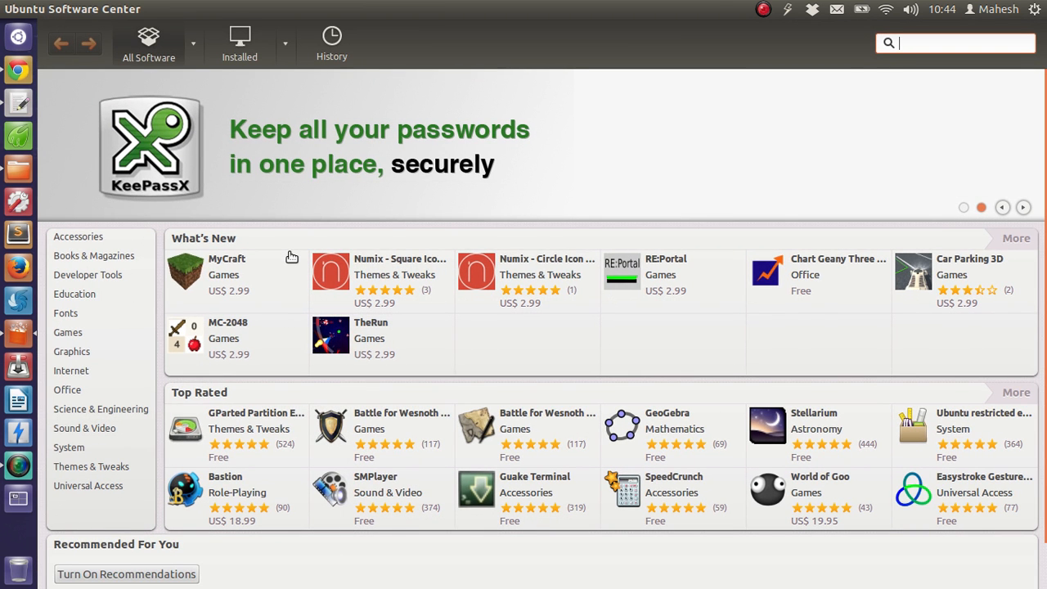
pyautogui.moveTo(18, 333)
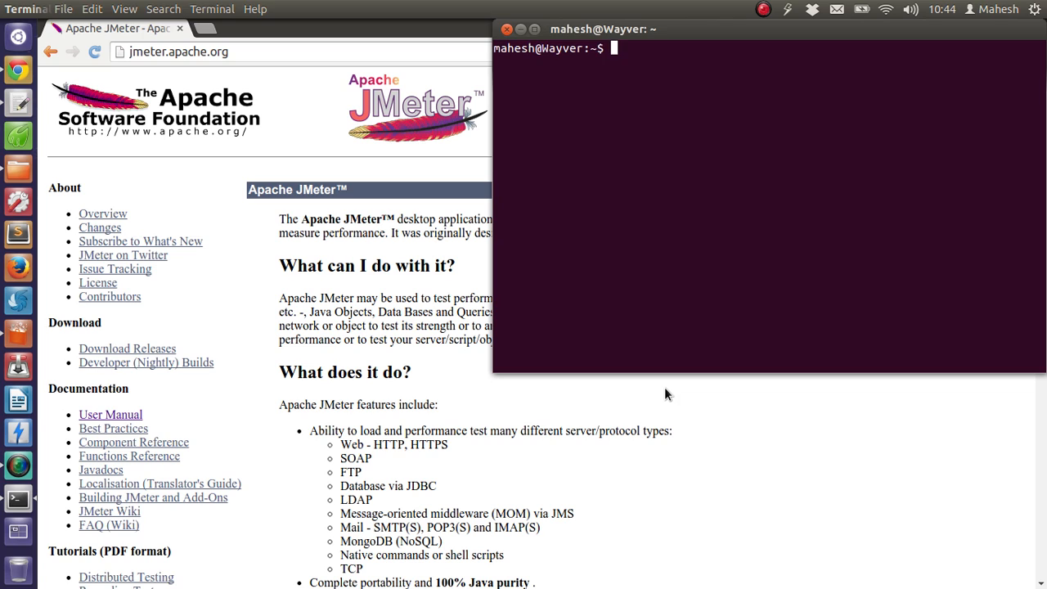
# Type 'sudo apt-get install jmeter' in the terminal
pyautogui.write('sudo')
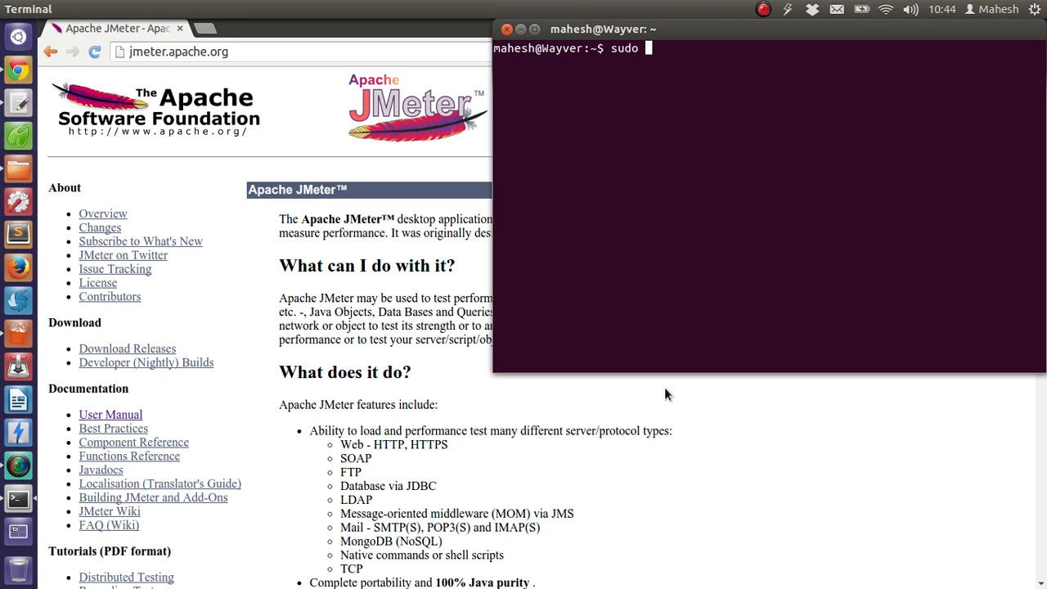
pyautogui.write('apt-get')
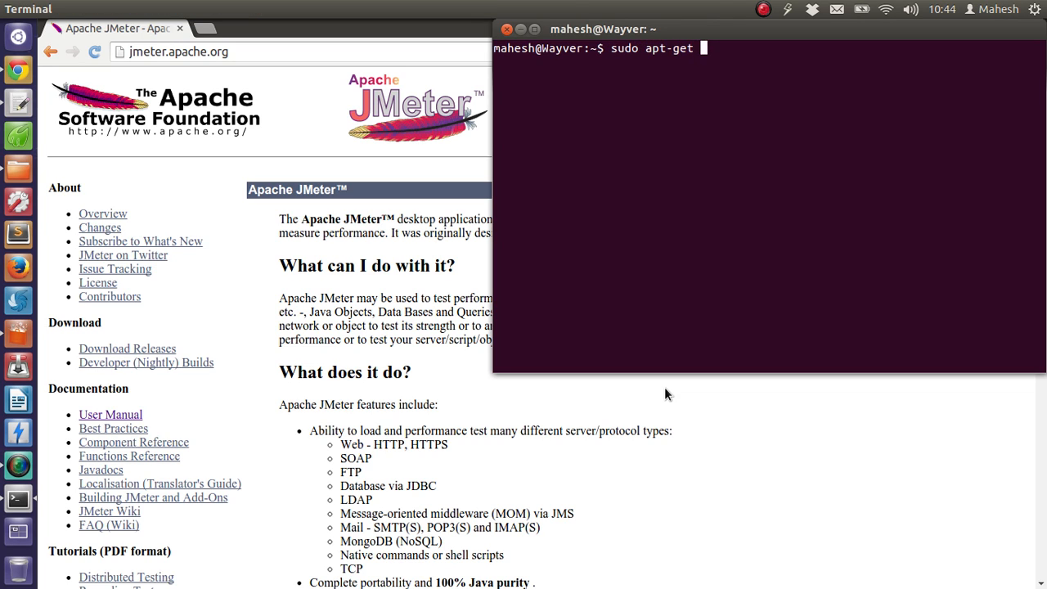
pyautogui.write('install')
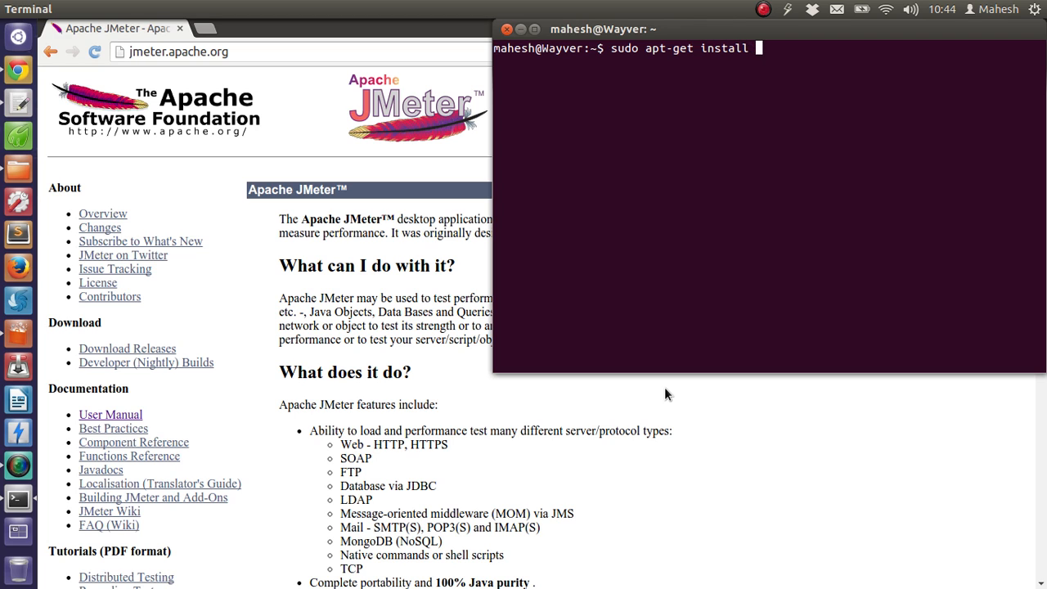
pyautogui.write('jmeter')
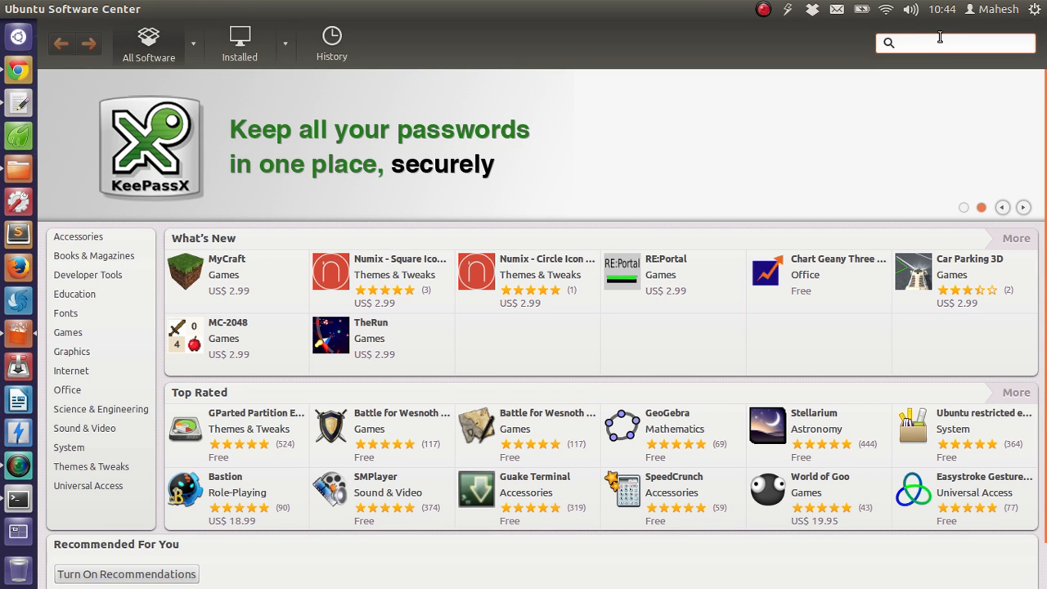
# Search 'jmeter' and tick the Java based charts library add-on on its details page
pyautogui.write('j')
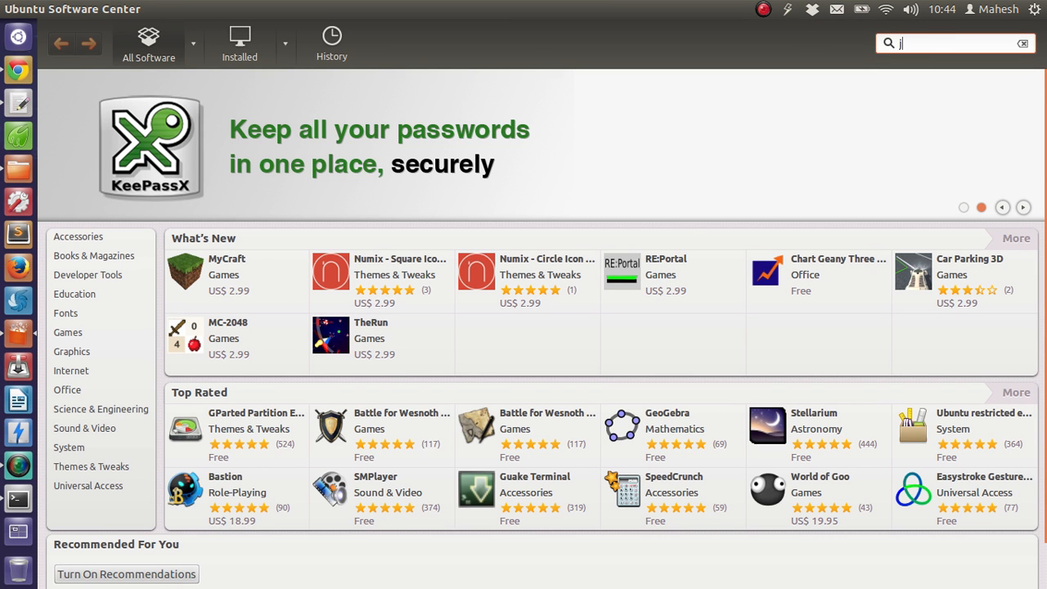
pyautogui.write('meter')
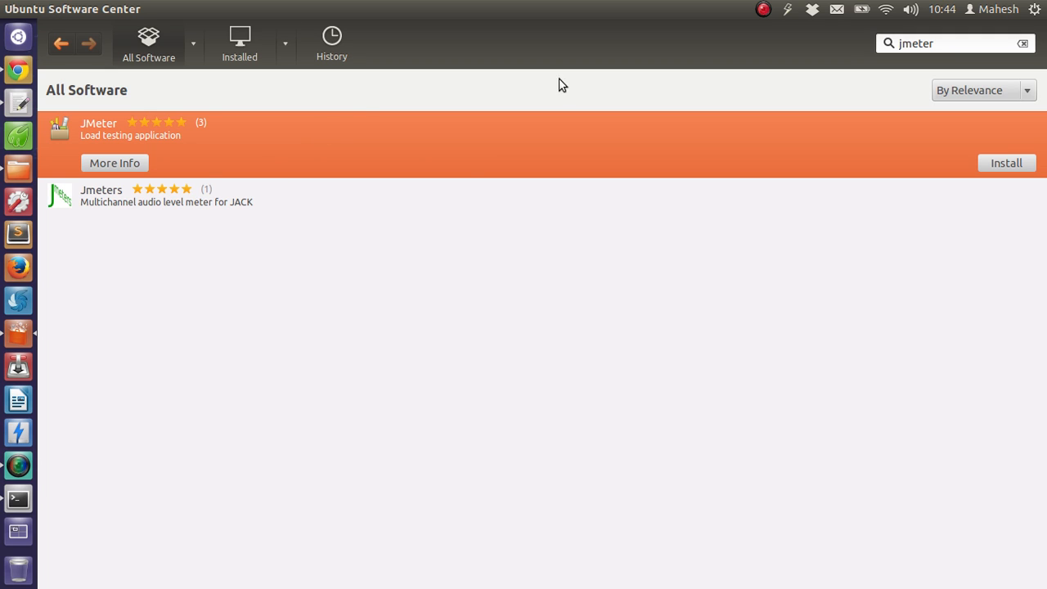
pyautogui.moveTo(486, 169)
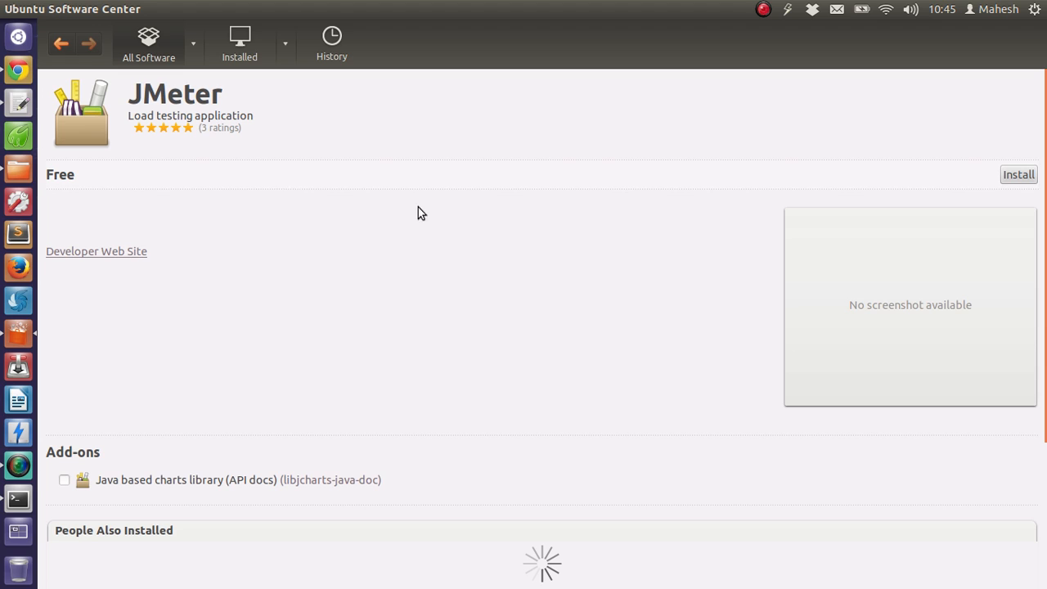
pyautogui.moveTo(406, 211)
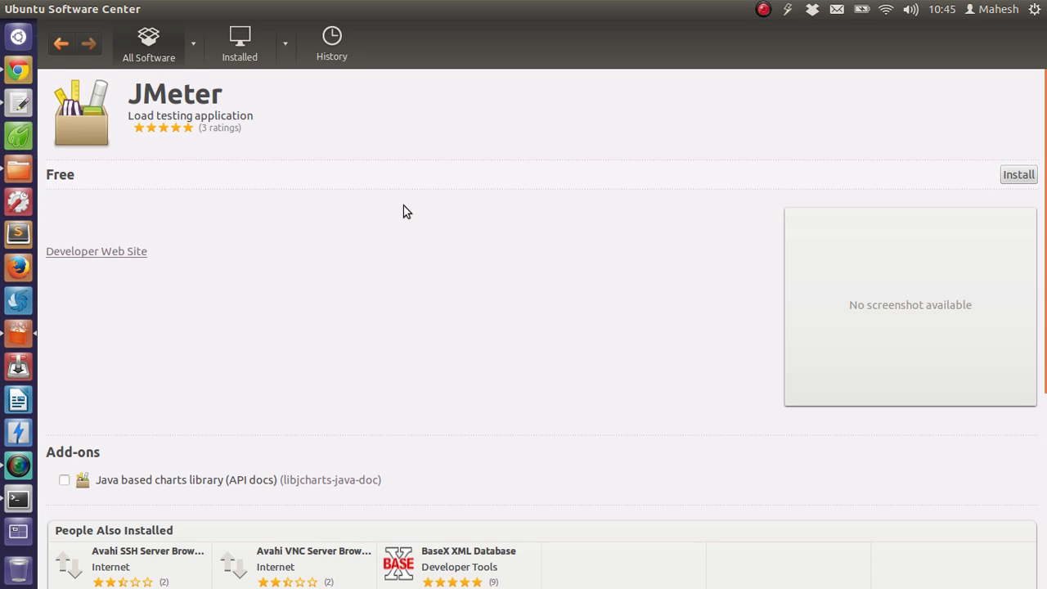
pyautogui.moveTo(287, 379)
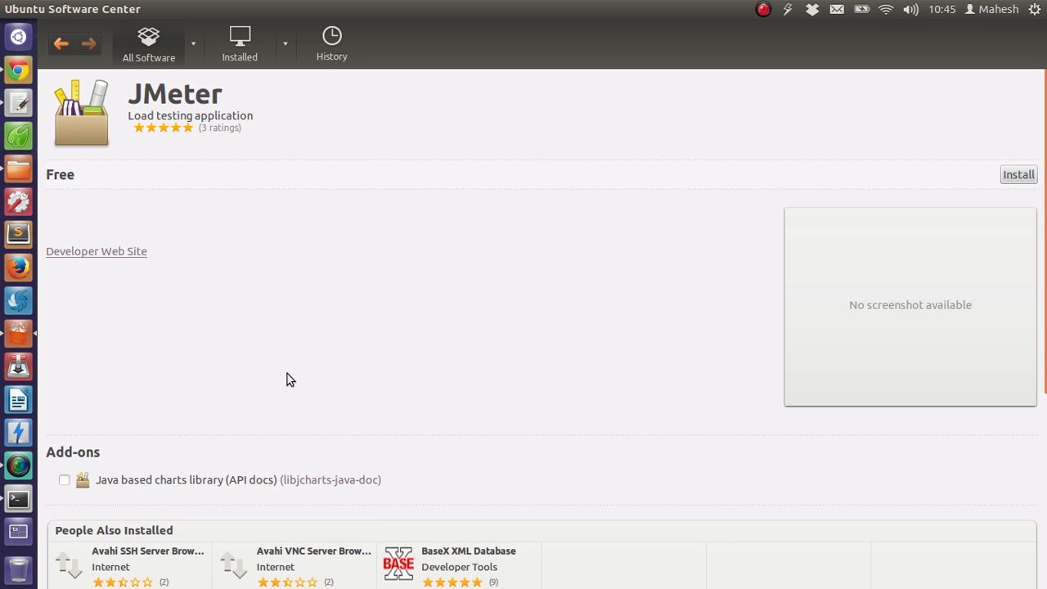
pyautogui.click(65, 479)
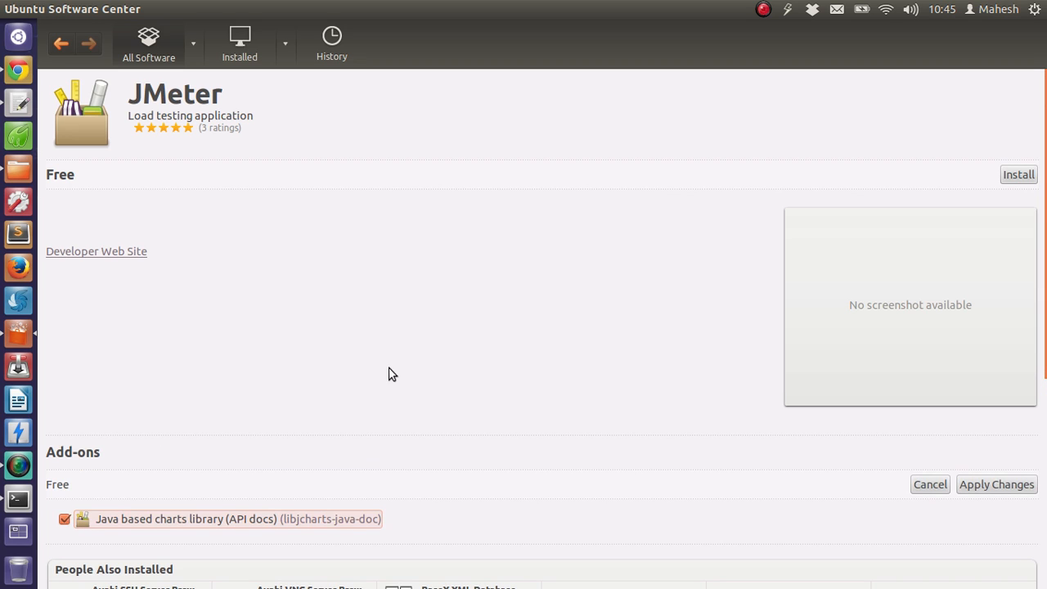
pyautogui.moveTo(420, 278)
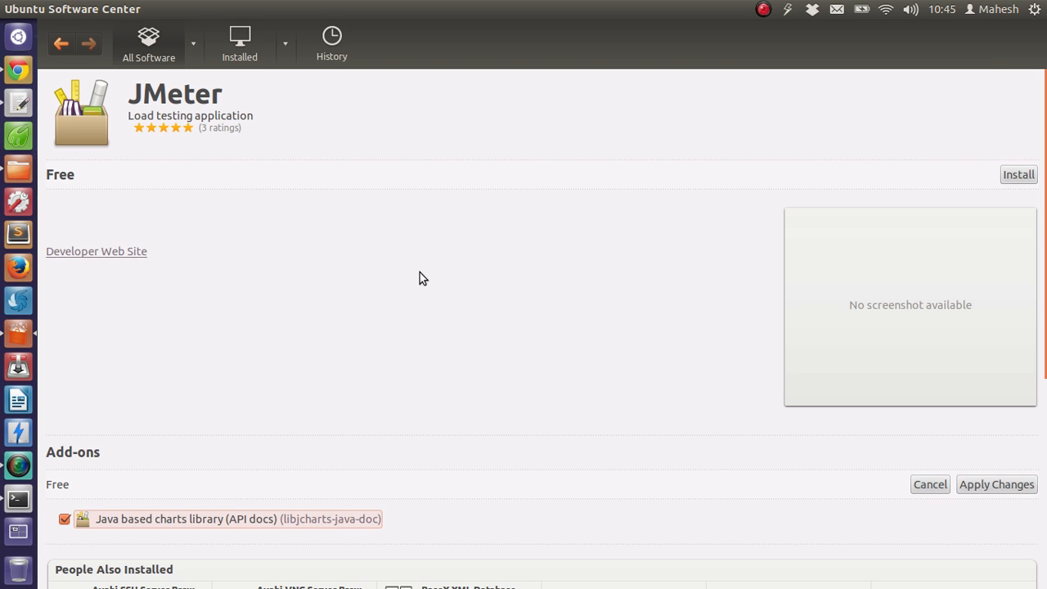
pyautogui.moveTo(1018, 174)
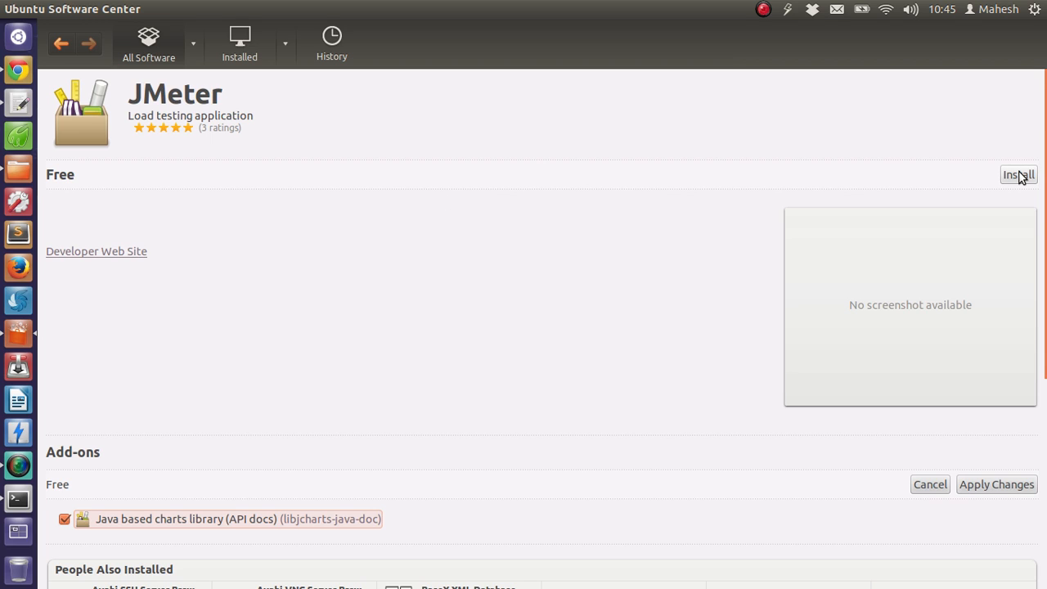
# Start installing JMeter and confirm in the Authenticate dialog
pyautogui.click(1018, 174)
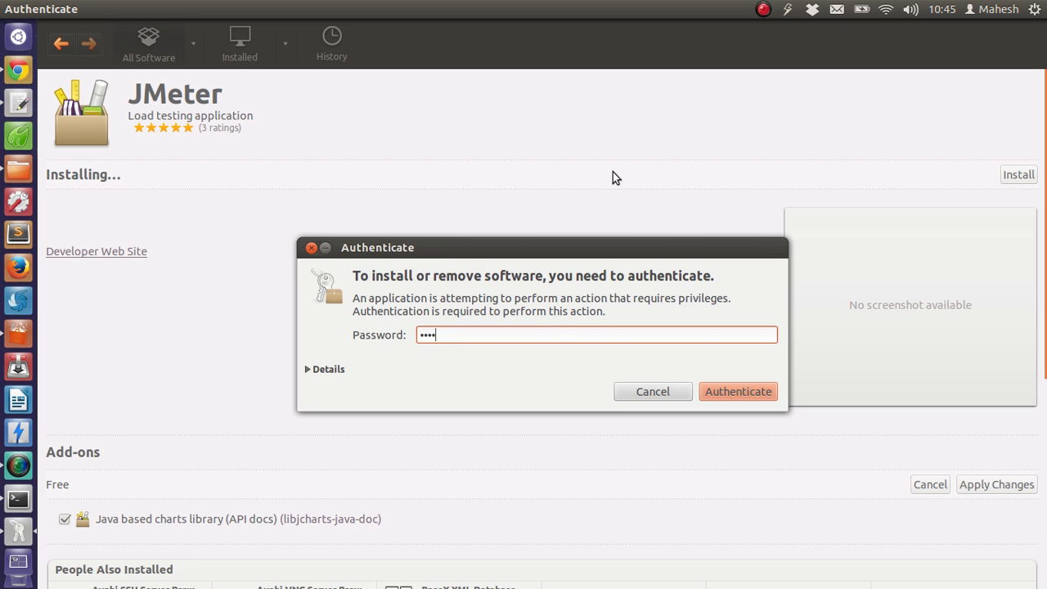
pyautogui.click(737, 391)
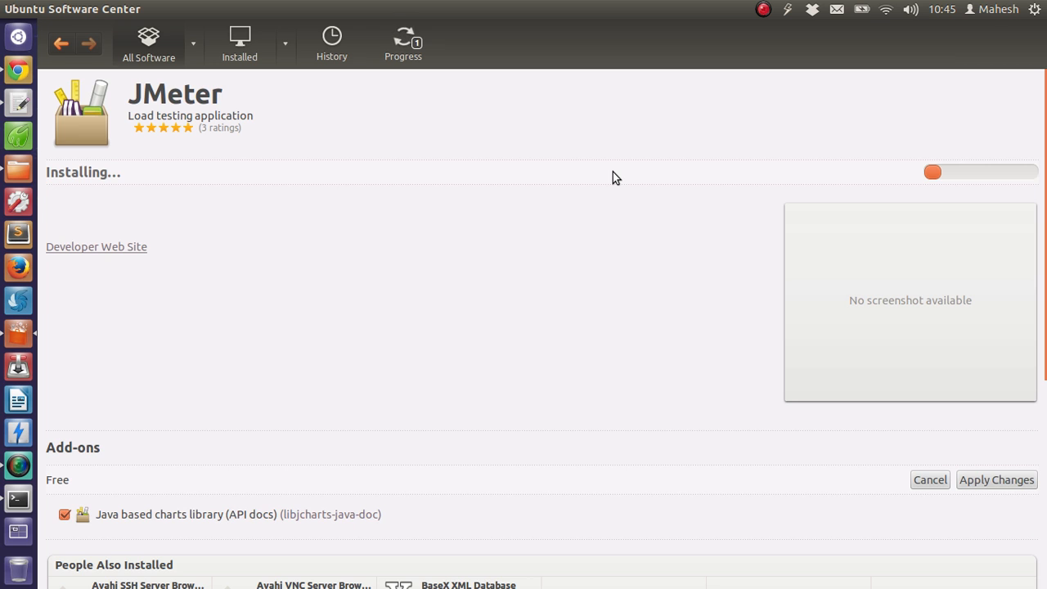
pyautogui.moveTo(18, 71)
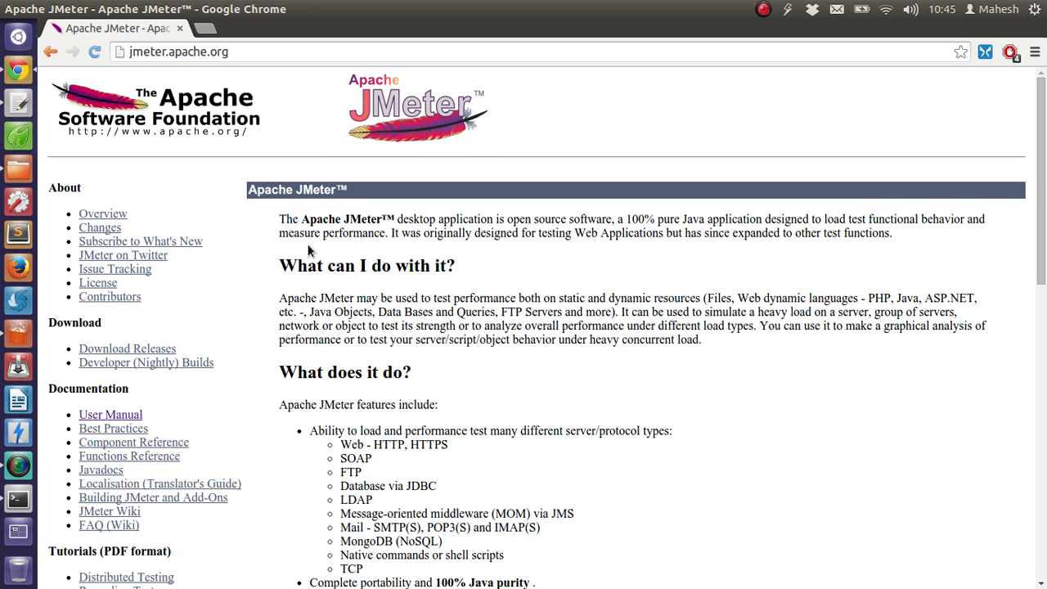
# Open the JMeter downloads page and scroll to the 2.11 binary and source archives
pyautogui.scroll(-3)
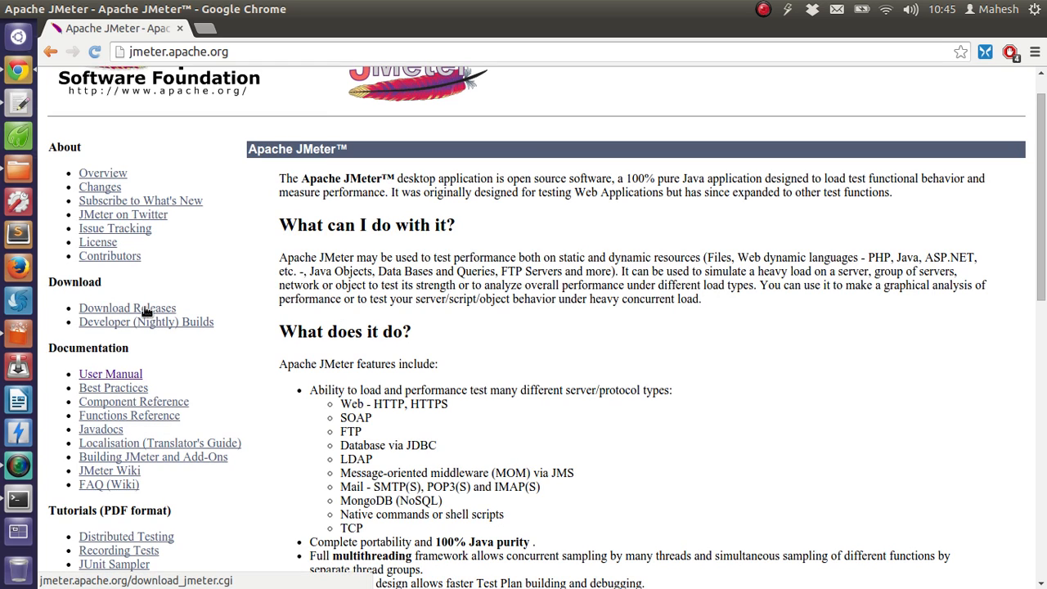
pyautogui.moveTo(139, 313)
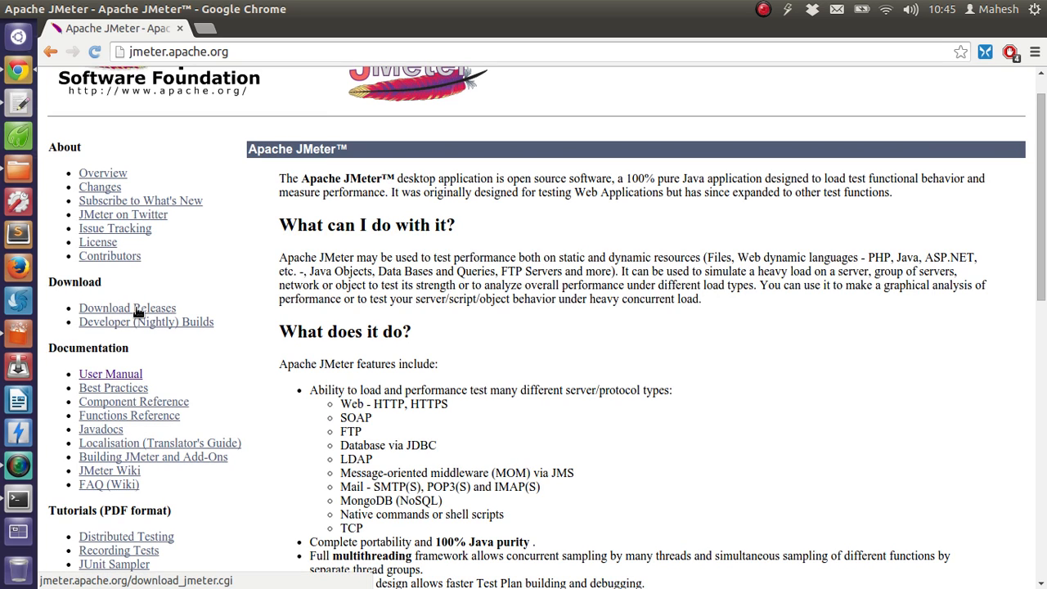
pyautogui.click(126, 308)
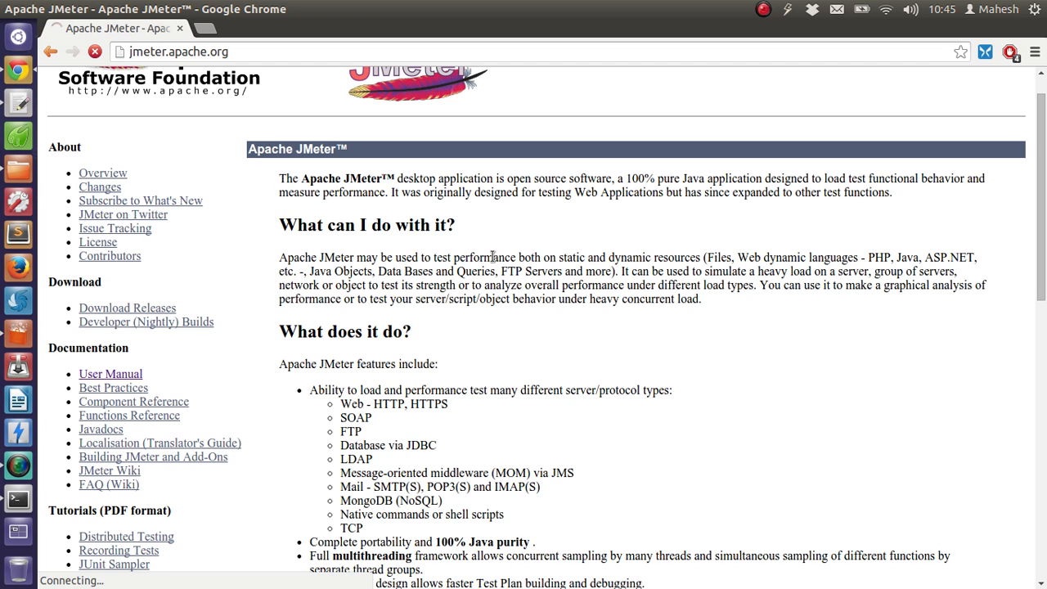
pyautogui.click(127, 307)
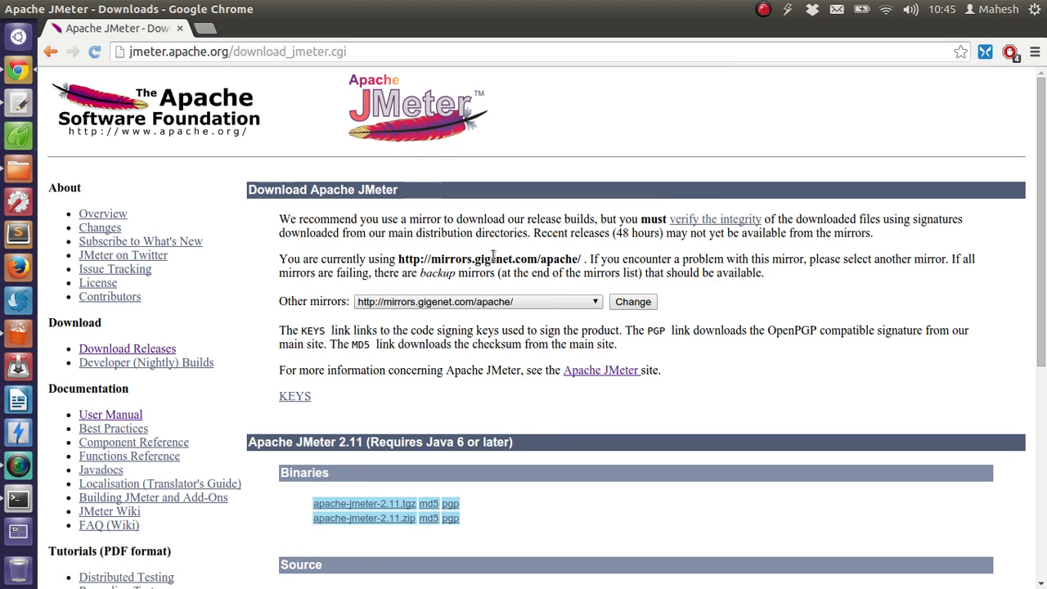
pyautogui.scroll(-3)
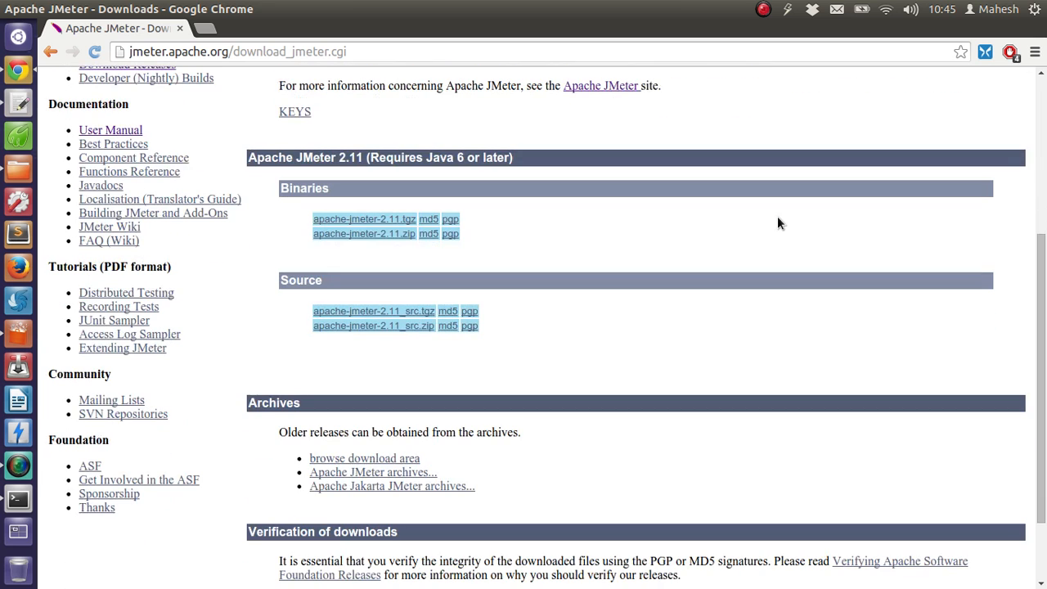
pyautogui.moveTo(364, 220)
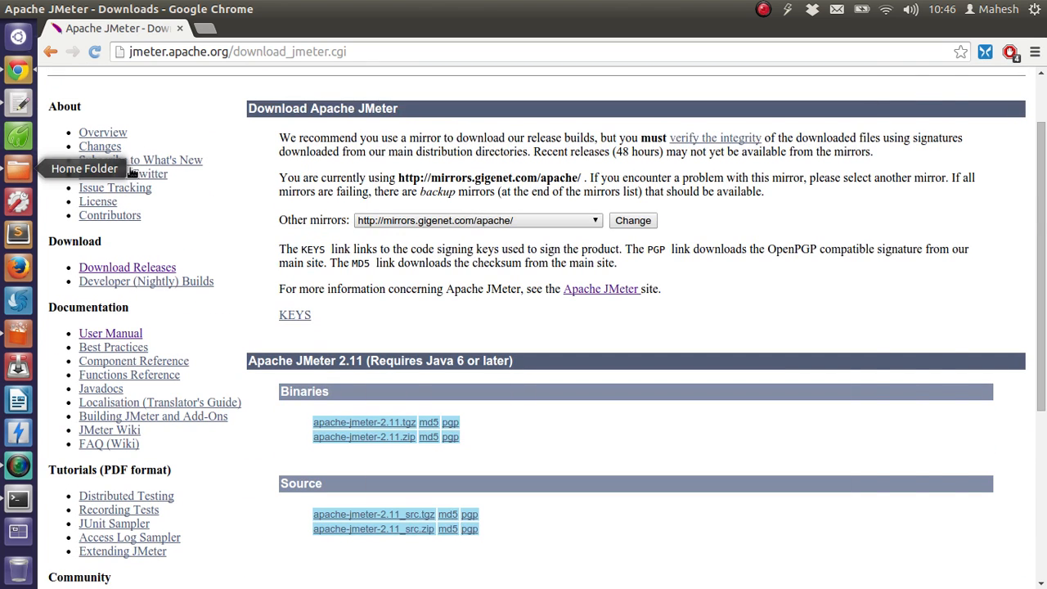
# Browse from the home folder into jmeter/bin
pyautogui.click(17, 168)
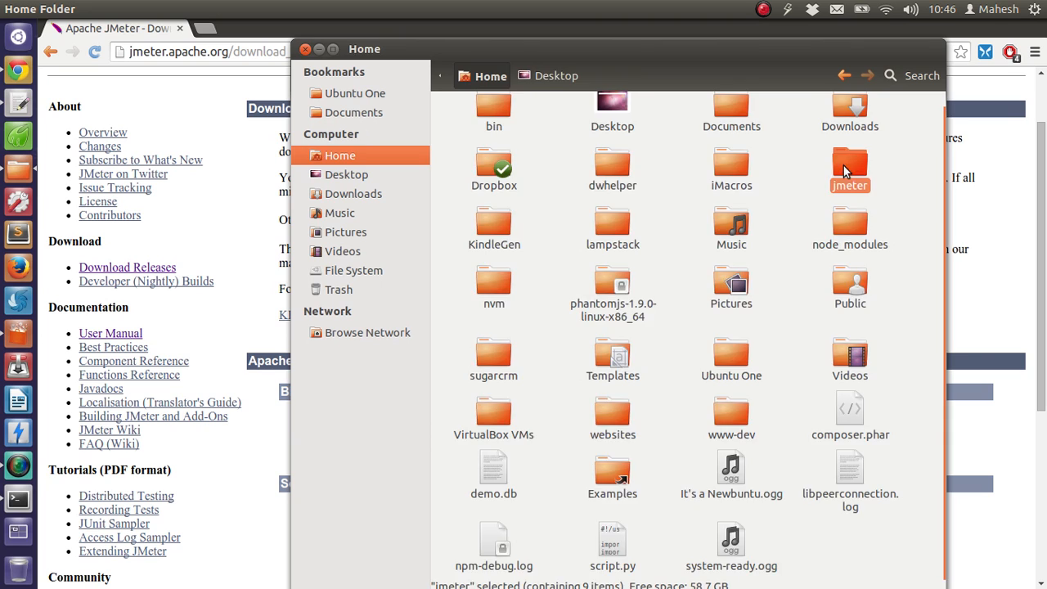
pyautogui.doubleClick(849, 164)
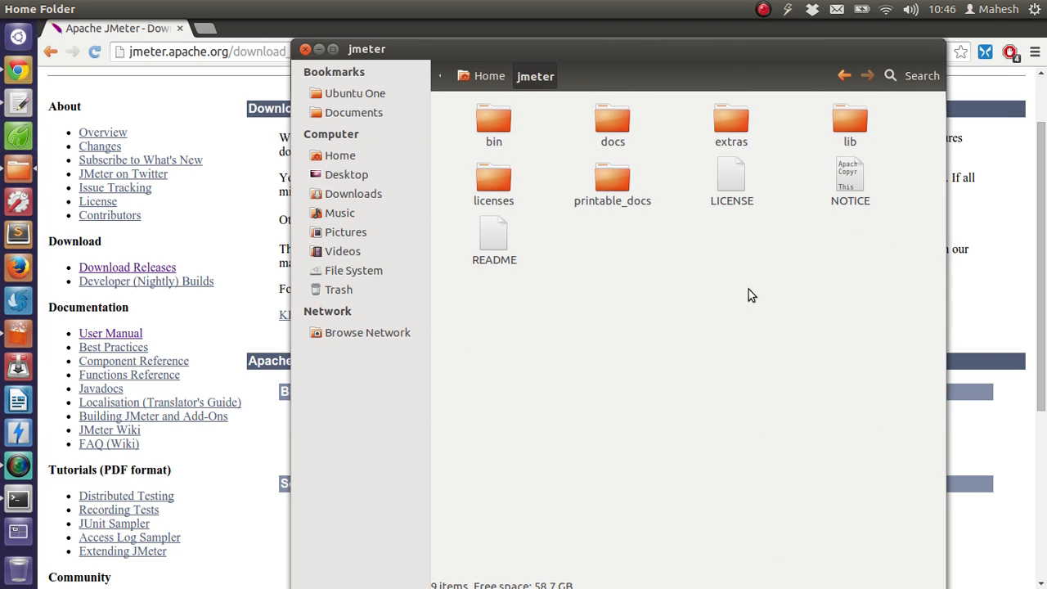
pyautogui.moveTo(530, 132)
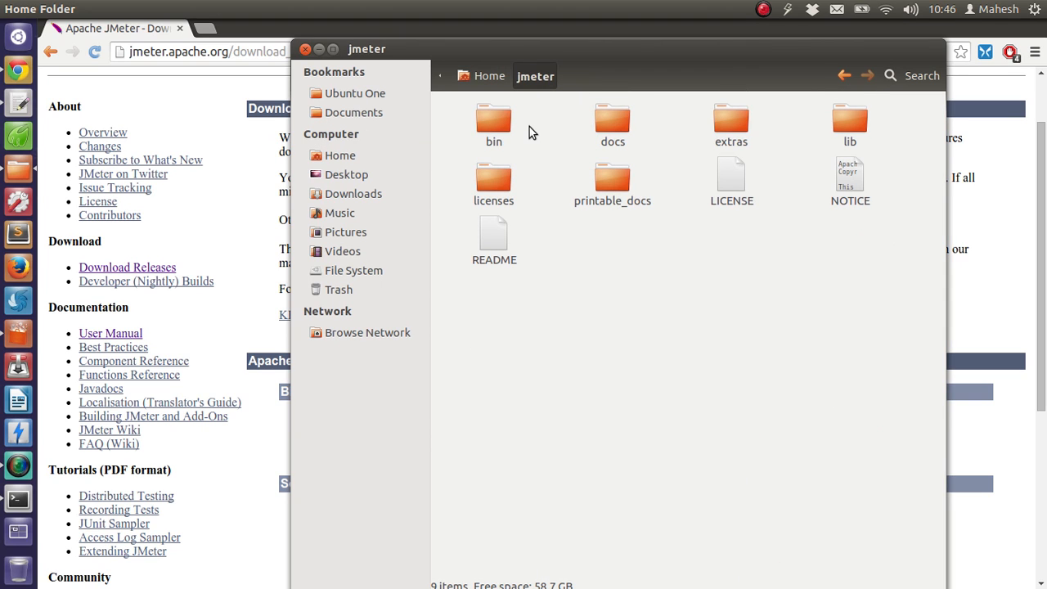
pyautogui.moveTo(613, 120)
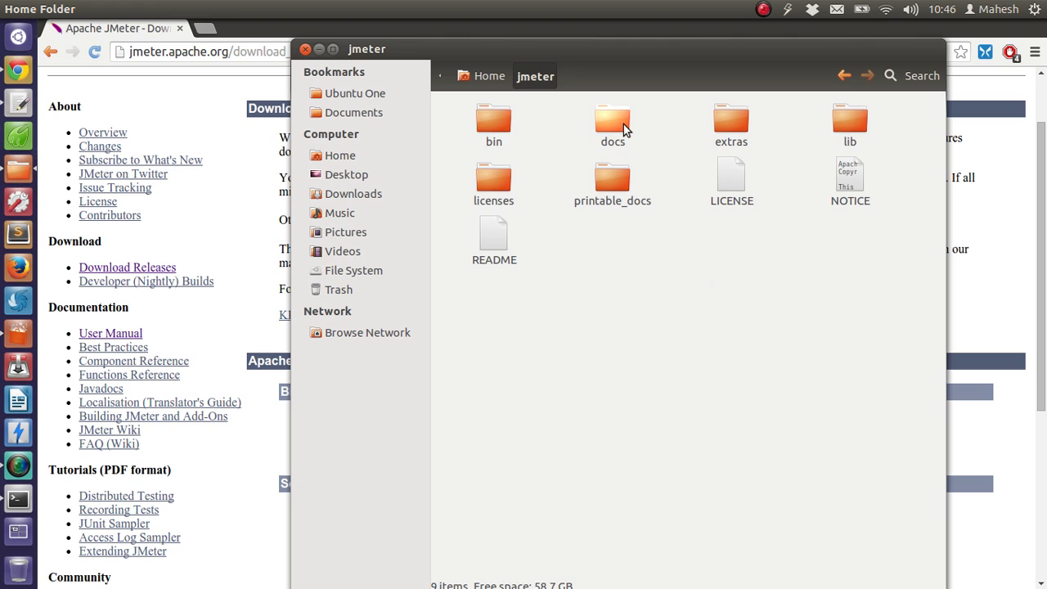
pyautogui.moveTo(802, 139)
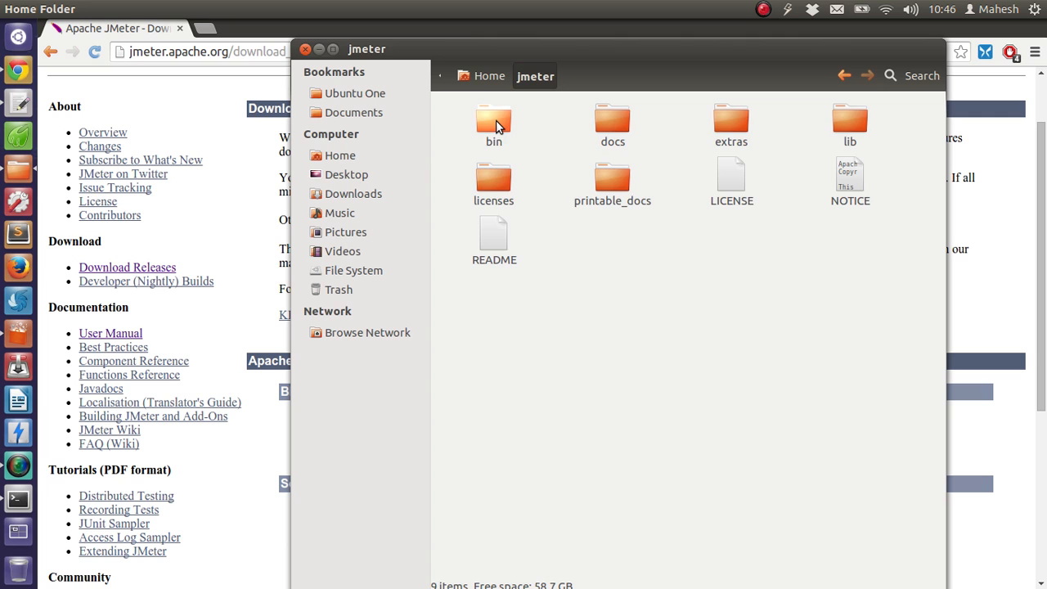
pyautogui.doubleClick(493, 118)
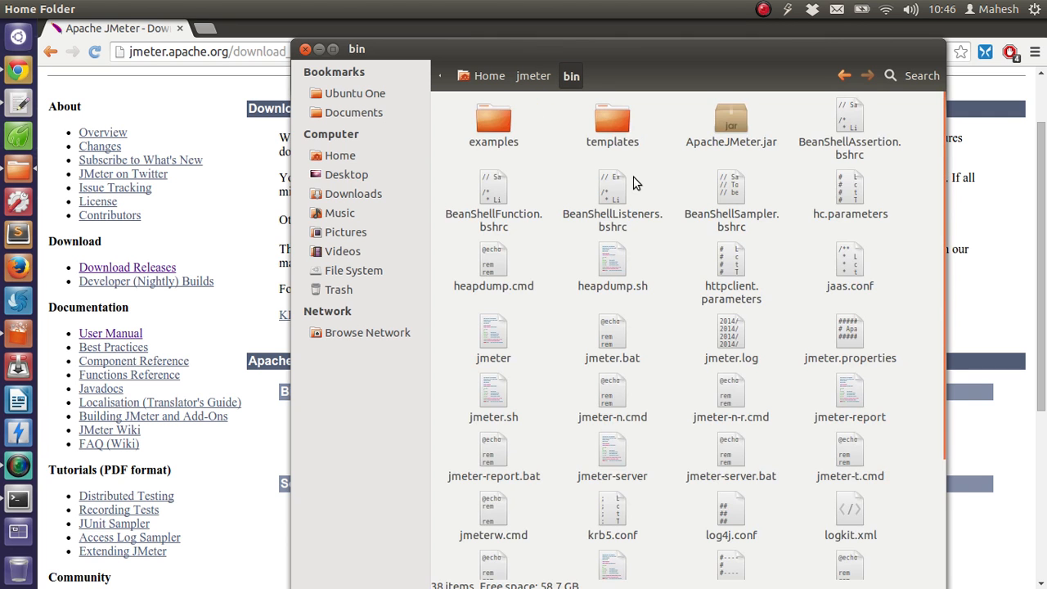
pyautogui.scroll(-3)
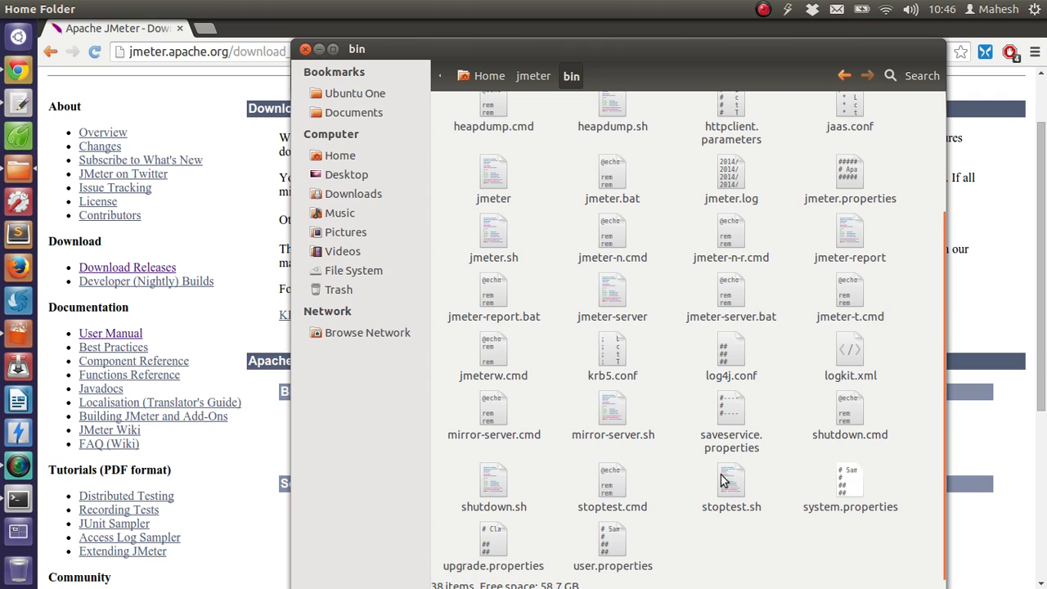
pyautogui.moveTo(774, 361)
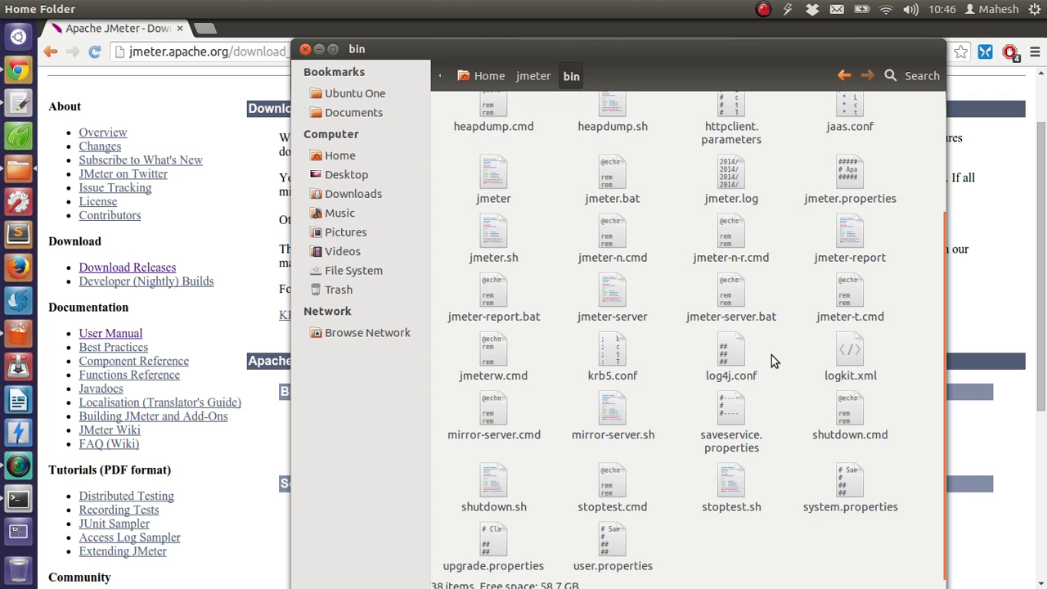
pyautogui.moveTo(501, 211)
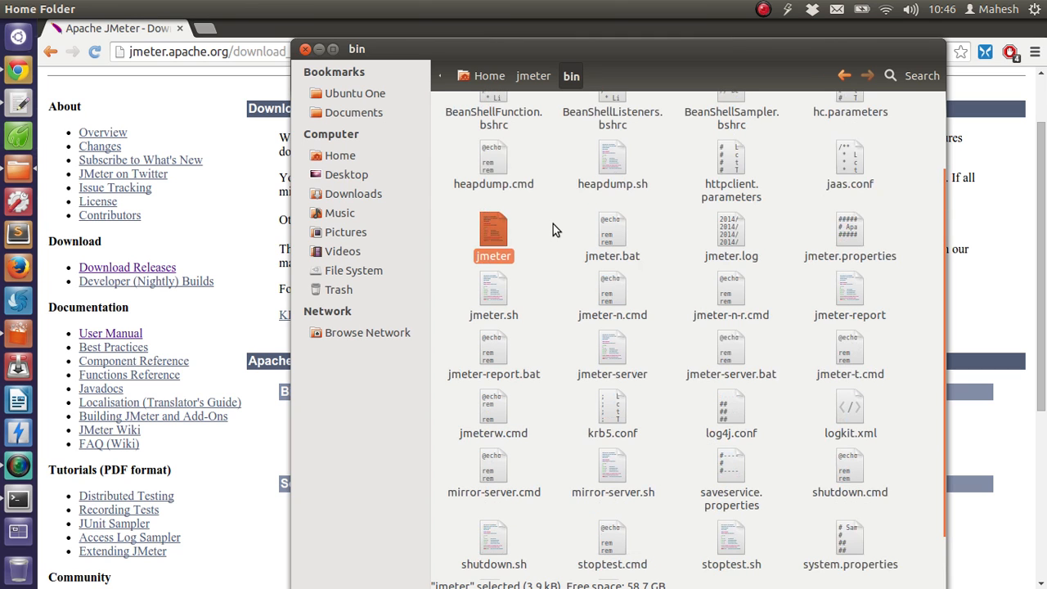
# Select jmeter.bat, jmeter.sh, shutdown.sh and stoptest.cmd, then return to the downloads page
pyautogui.click(612, 237)
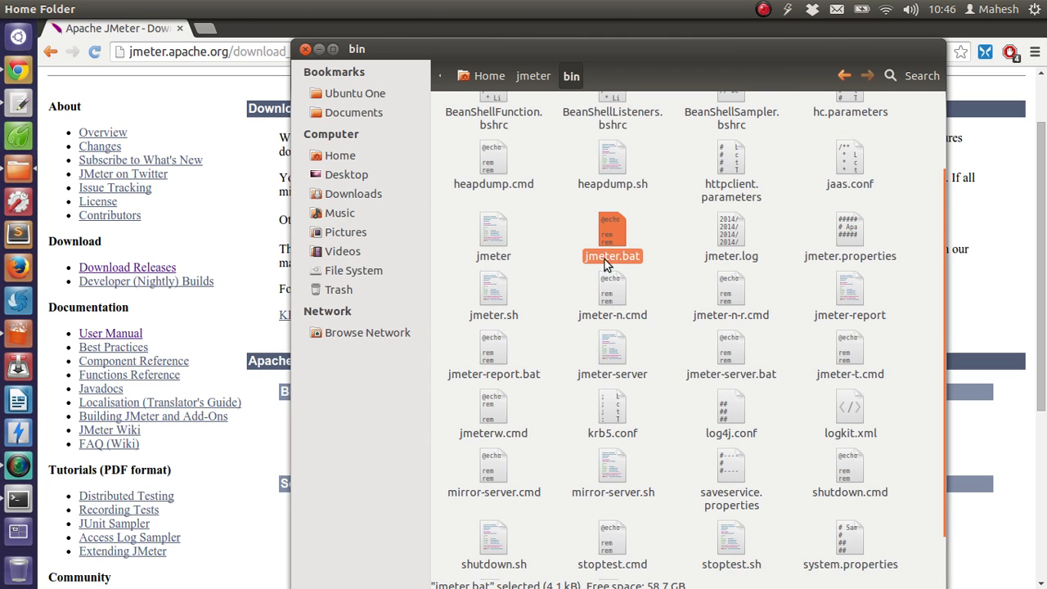
pyautogui.moveTo(550, 270)
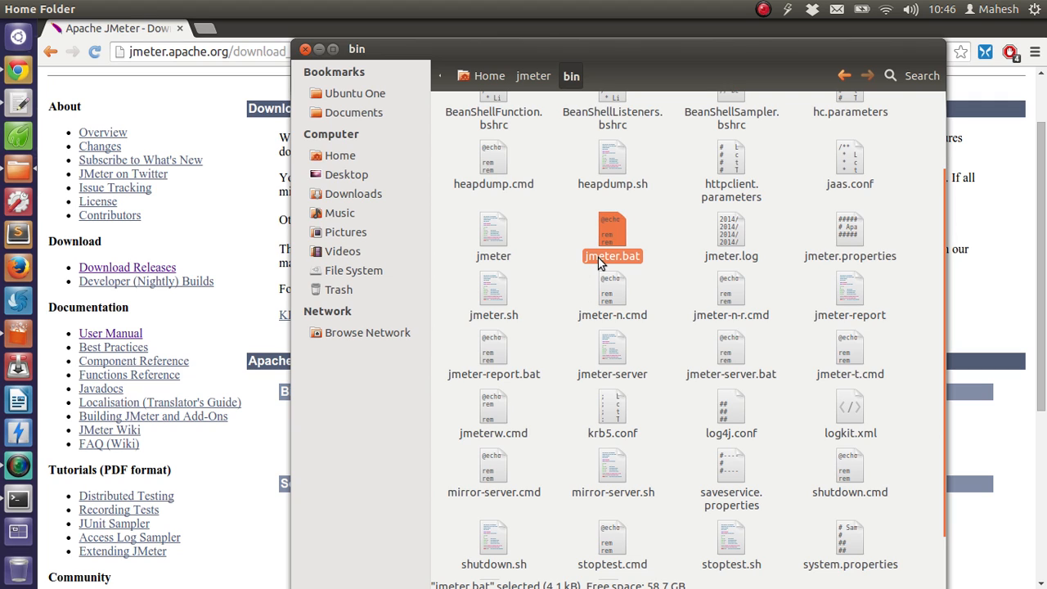
pyautogui.click(493, 295)
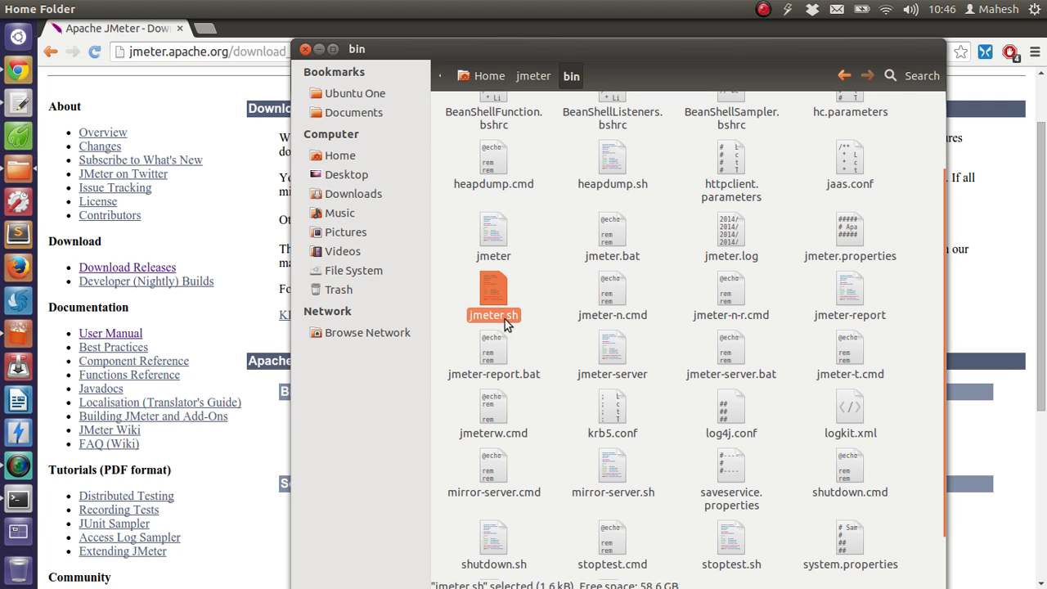
pyautogui.moveTo(472, 277)
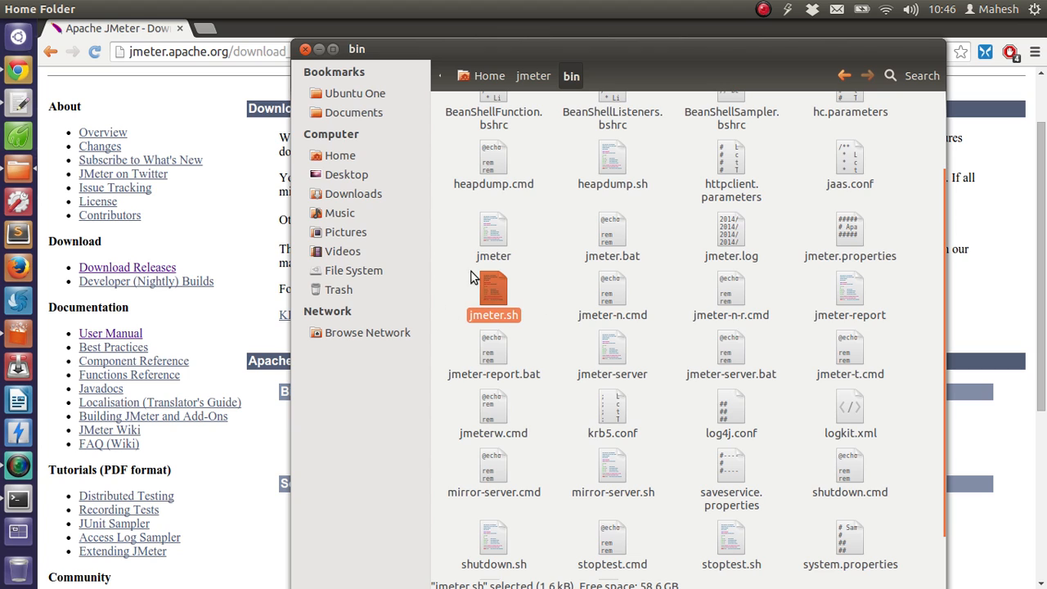
pyautogui.moveTo(514, 302)
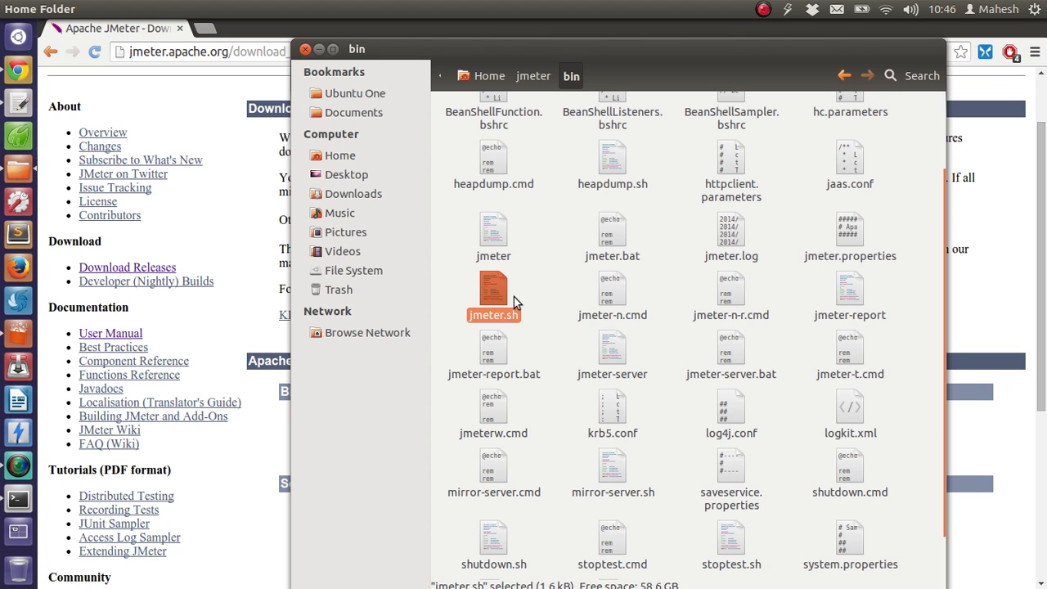
pyautogui.moveTo(515, 299)
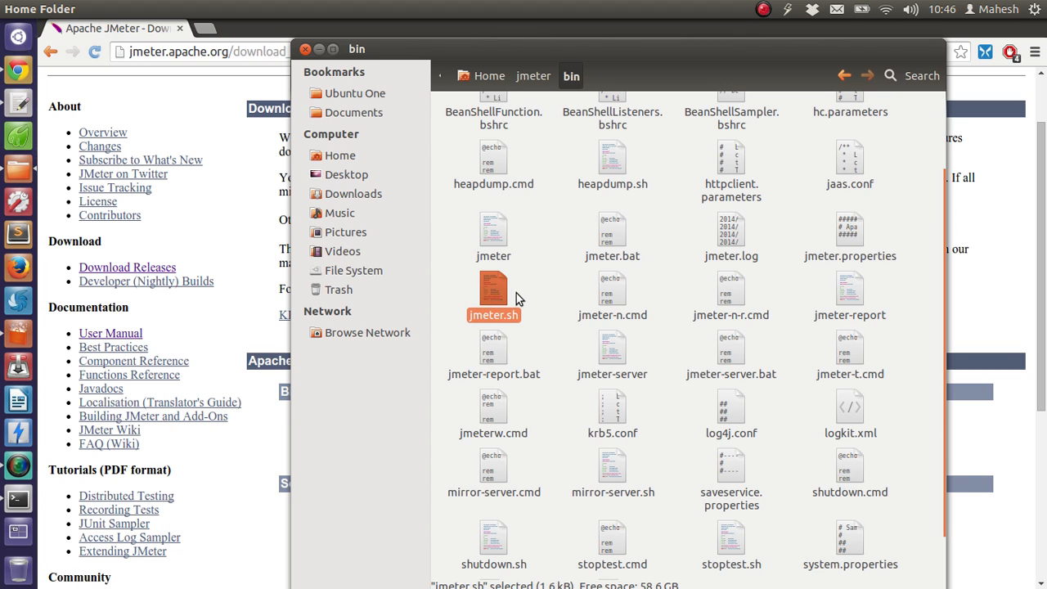
pyautogui.scroll(-3)
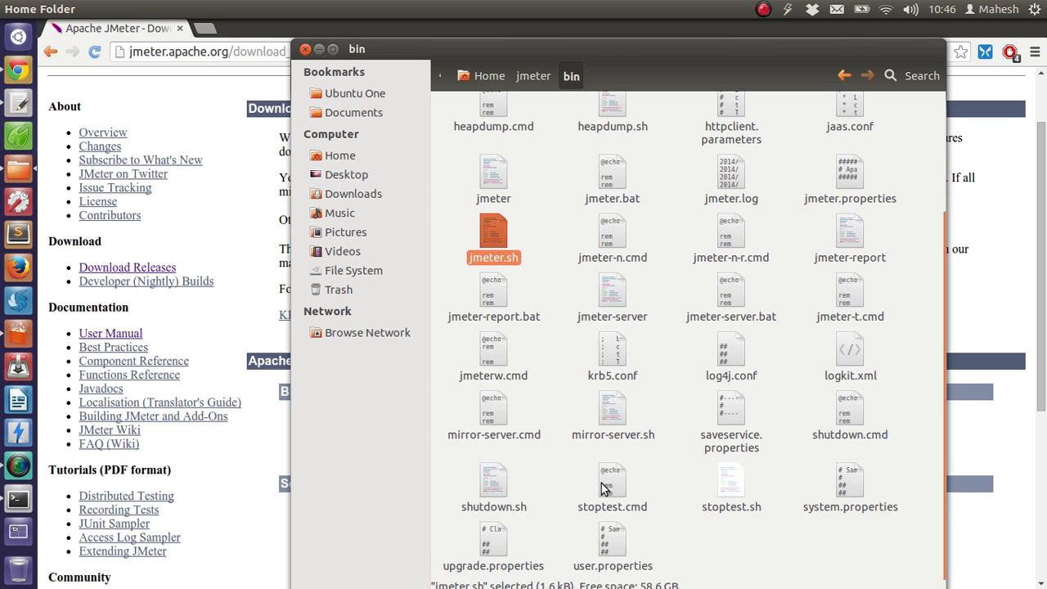
pyautogui.moveTo(504, 486)
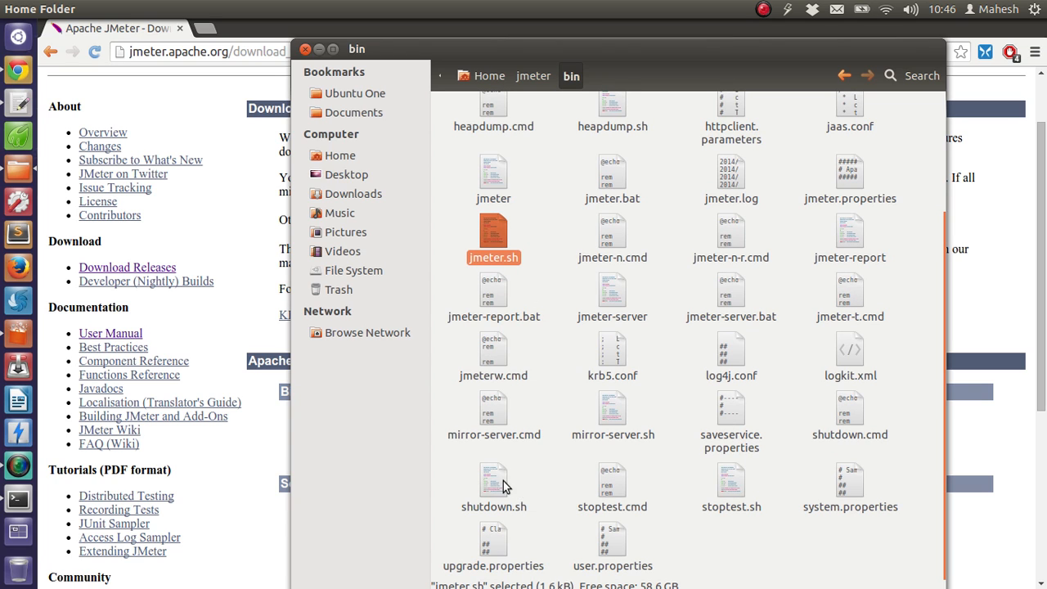
pyautogui.click(493, 483)
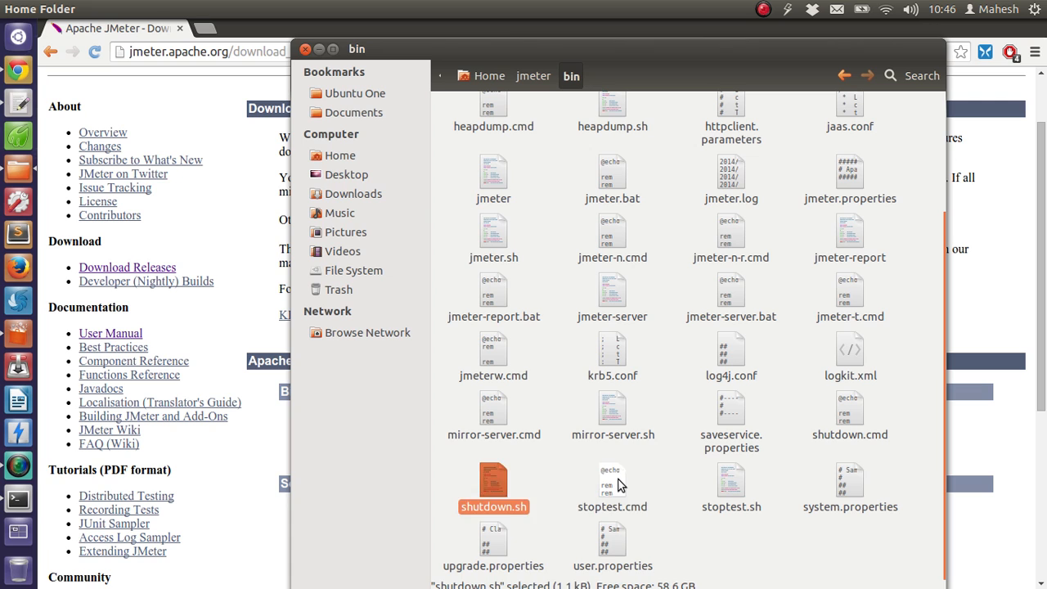
pyautogui.click(612, 480)
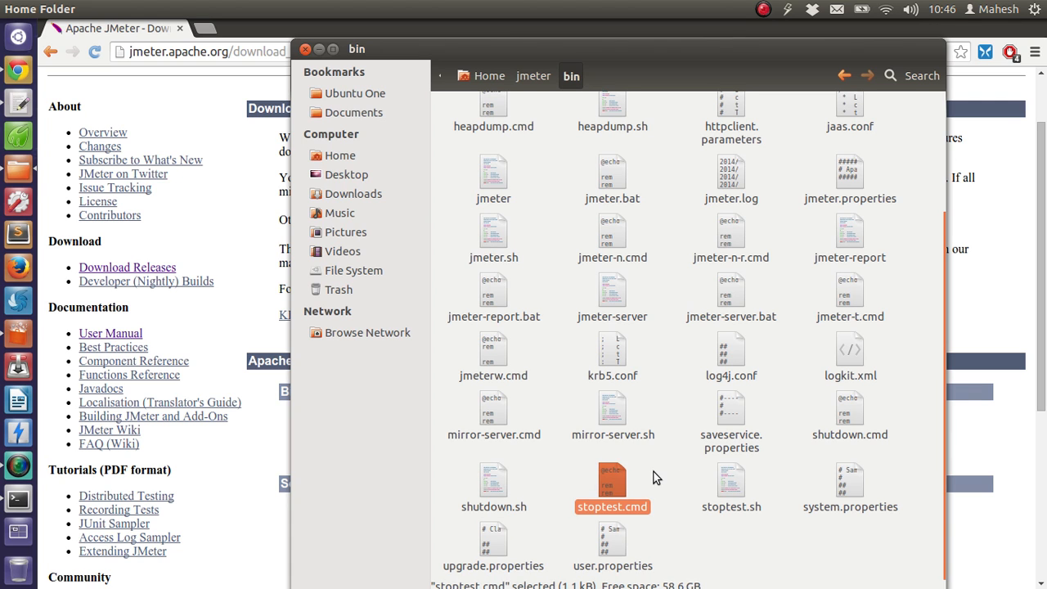
pyautogui.click(569, 455)
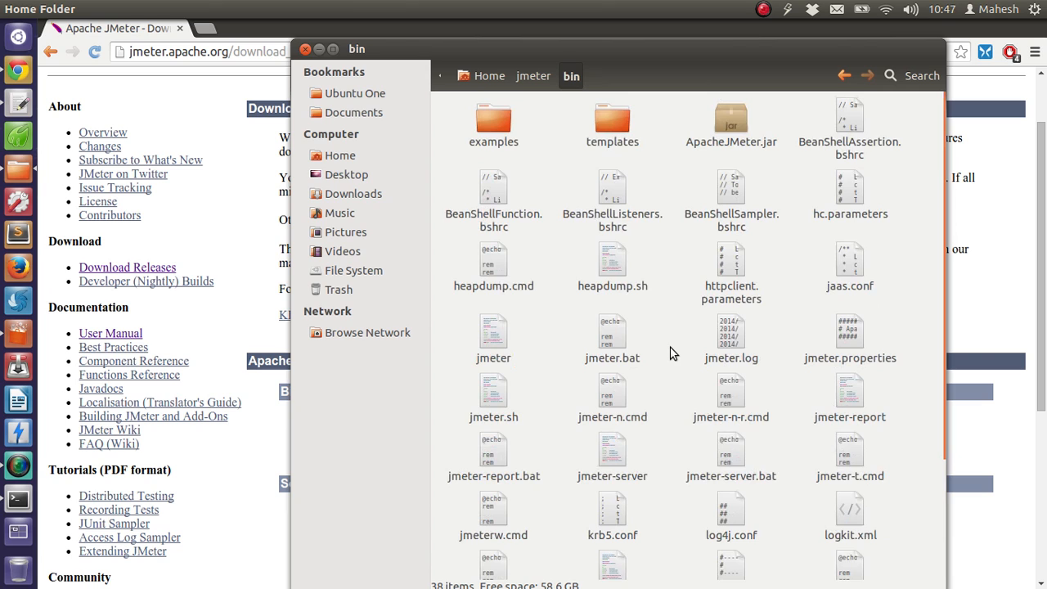
pyautogui.moveTo(743, 78)
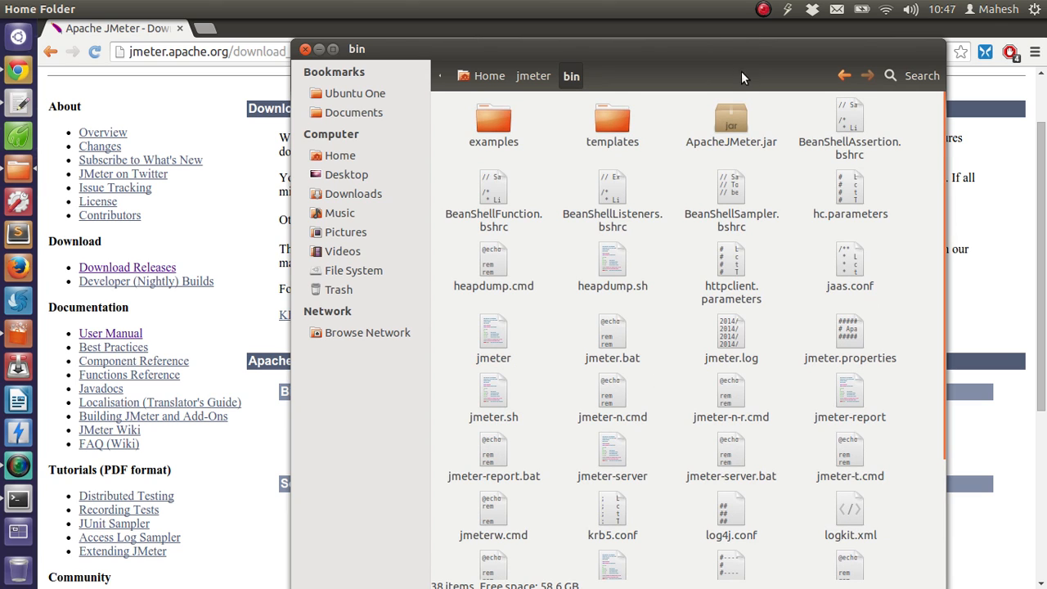
pyautogui.click(533, 76)
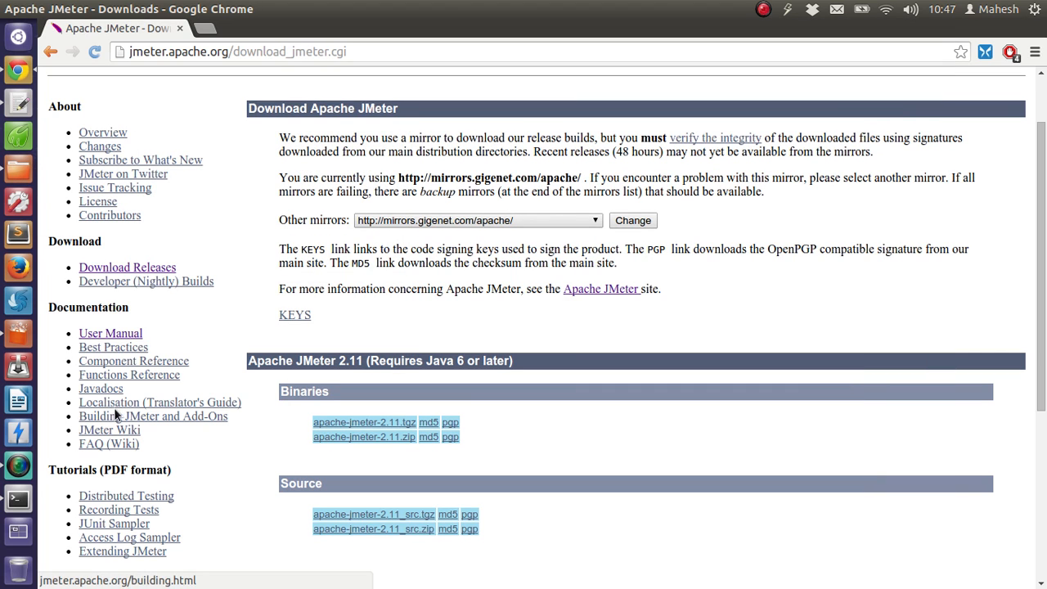
# Reopen the jmeter folder window and go up to the Home folder
pyautogui.click(18, 169)
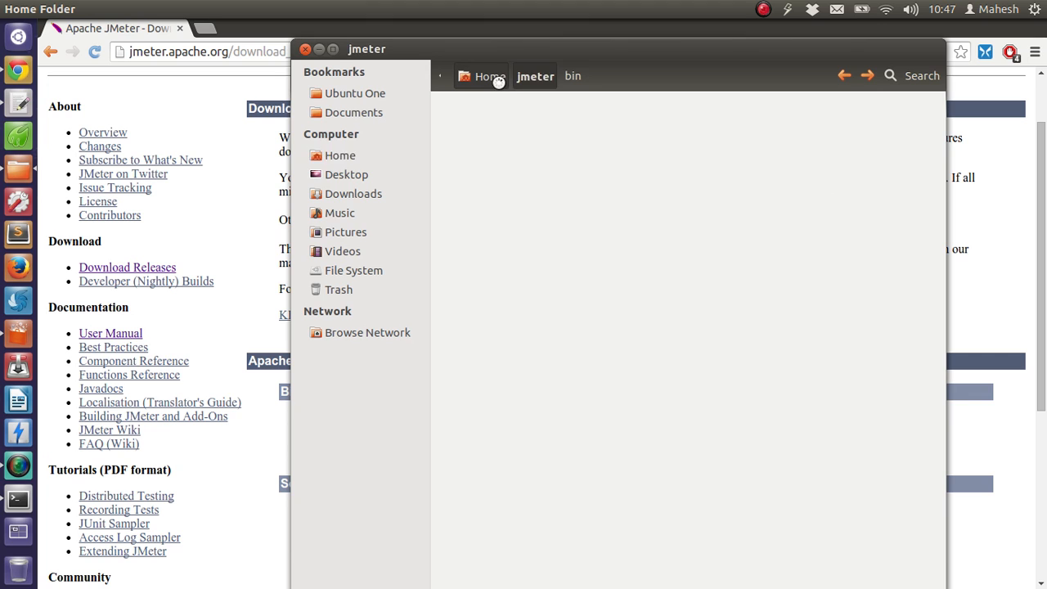
pyautogui.click(491, 76)
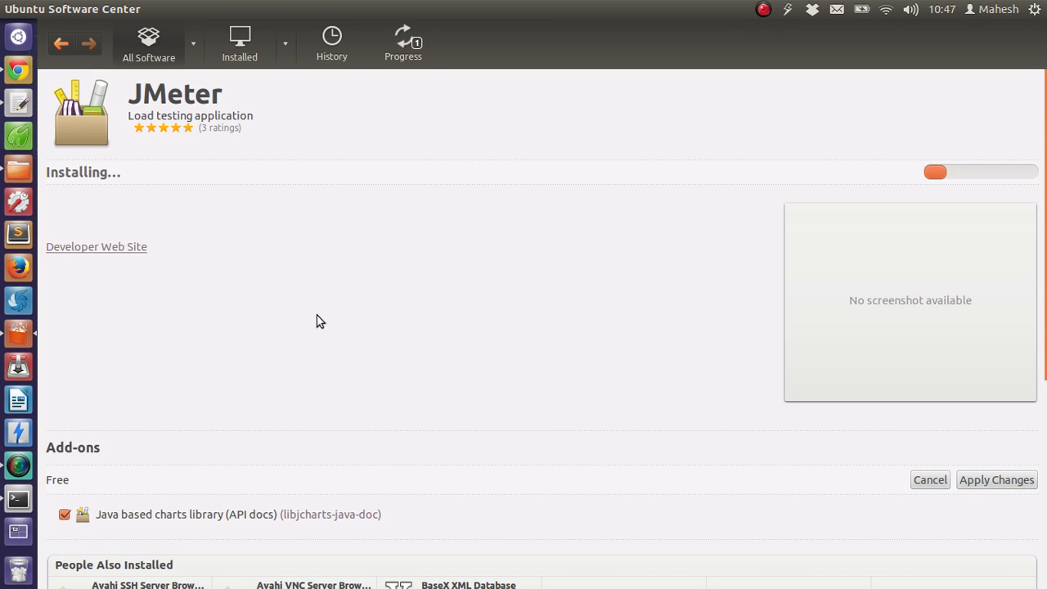
pyautogui.moveTo(601, 416)
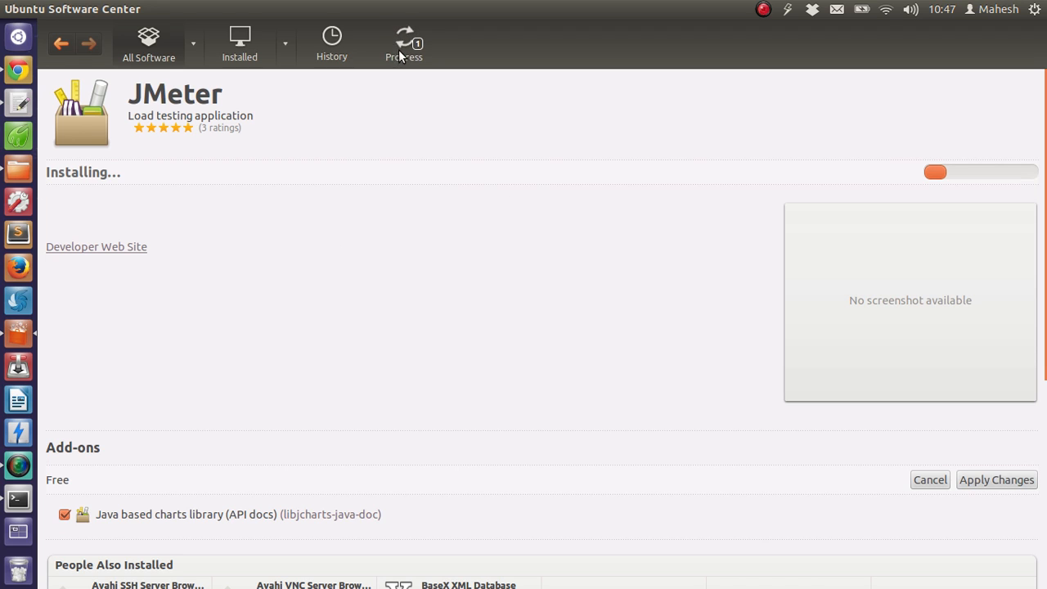
# Show the Progress list with JMeter downloading at 23.7 of 139.4 MB
pyautogui.click(403, 43)
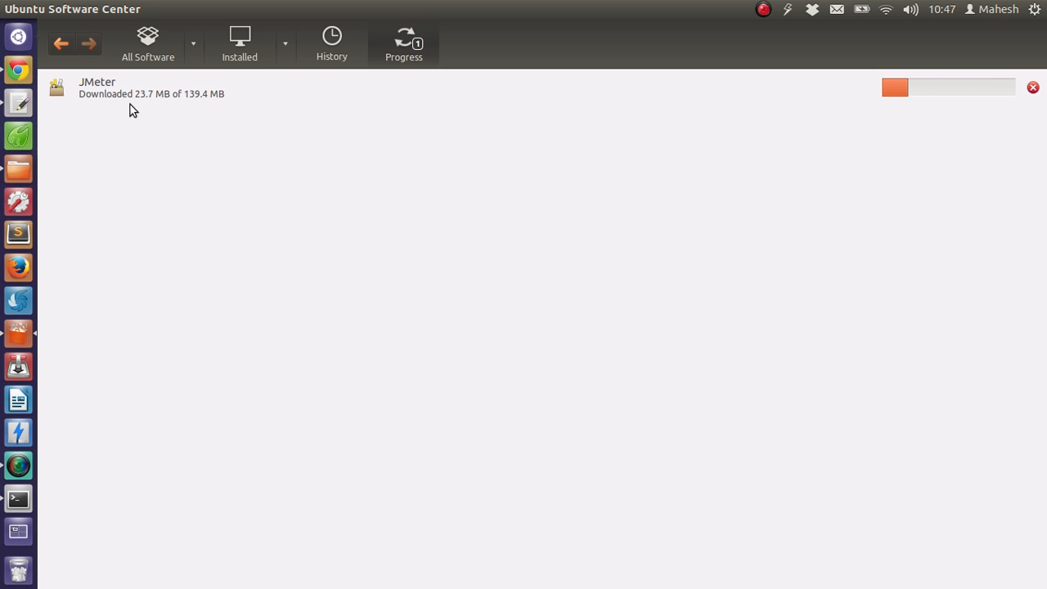
pyautogui.moveTo(211, 107)
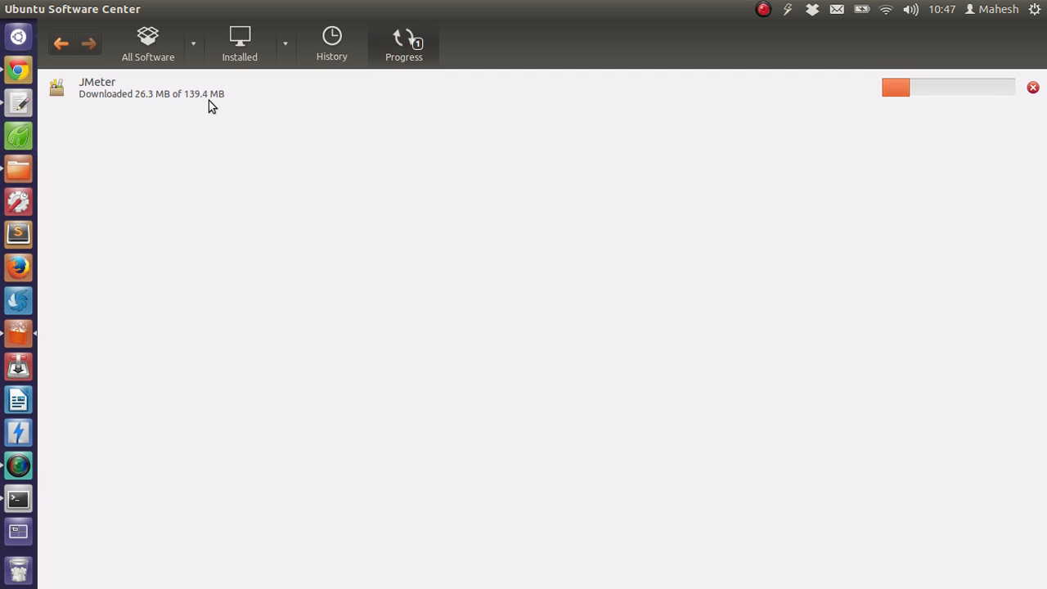
pyautogui.moveTo(206, 122)
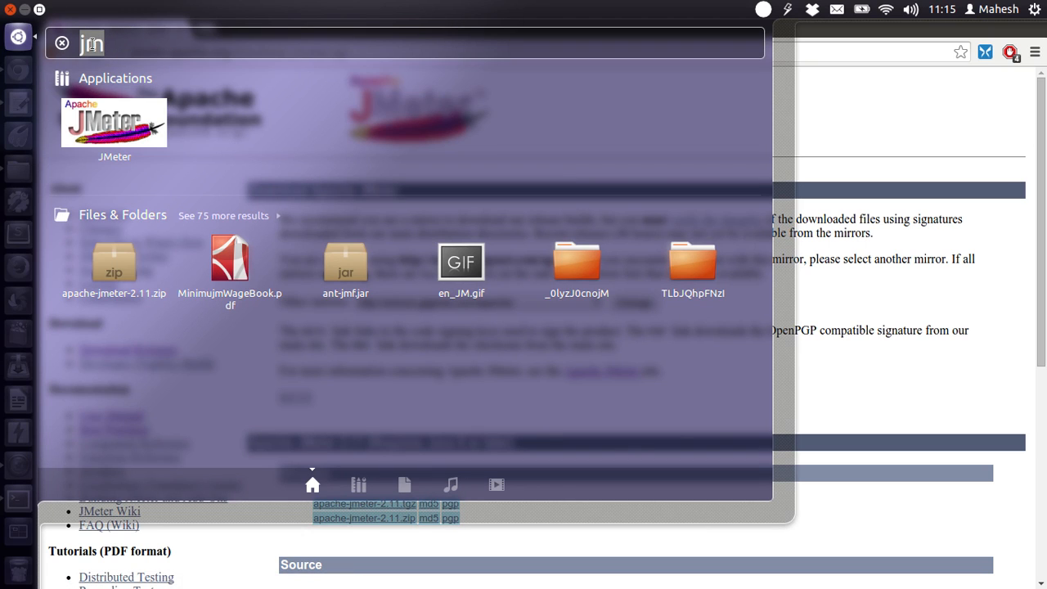
# Search 'jmeter' in the Ubuntu Dash to find the installed application
pyautogui.write('e')
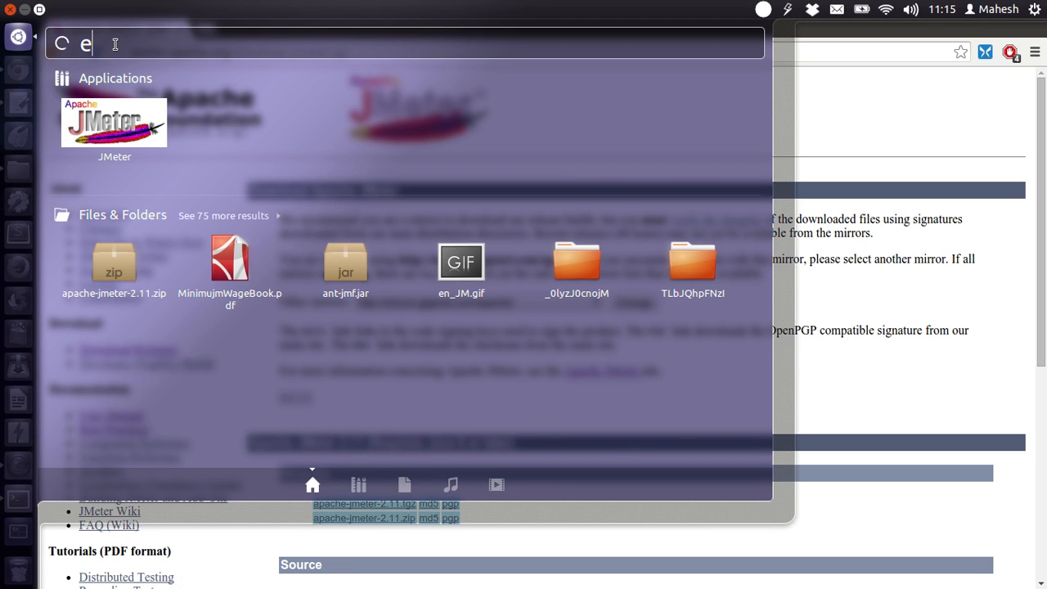
pyautogui.write('jme')
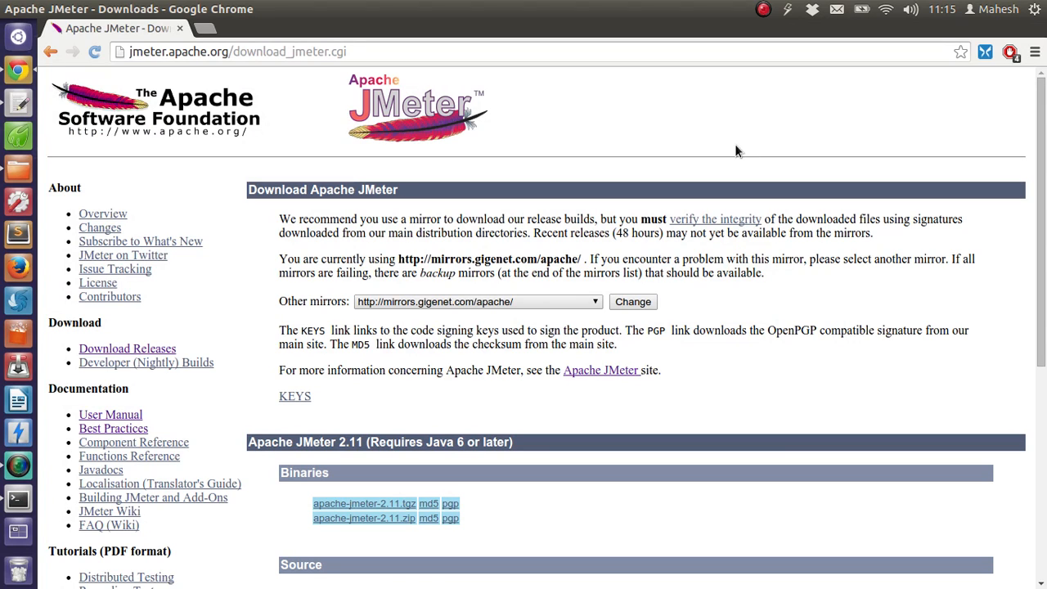
pyautogui.moveTo(718, 129)
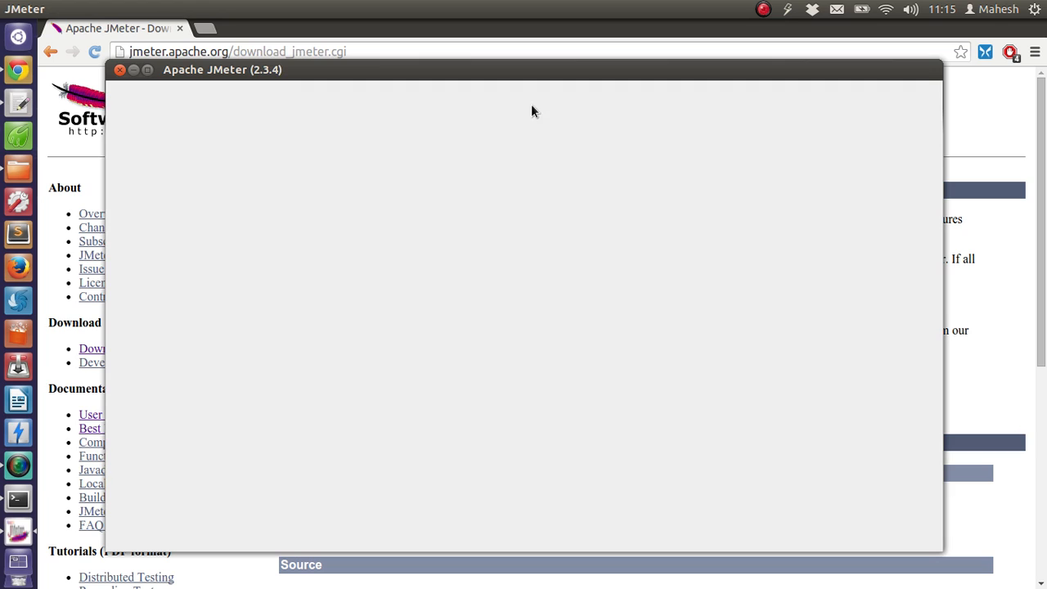
pyautogui.moveTo(934, 189)
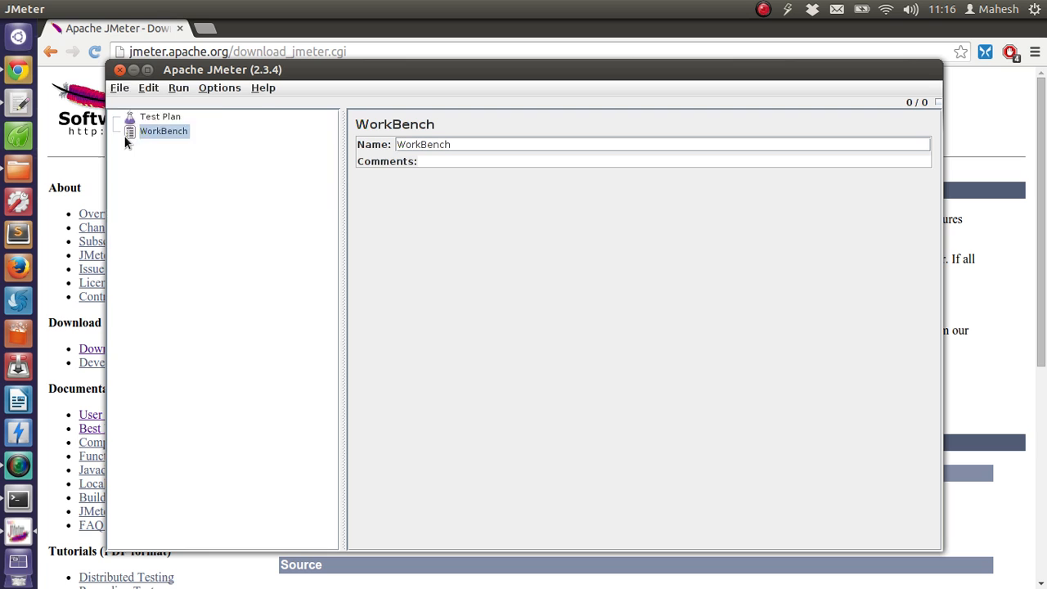
# Check the Run menu commands, then show the Test Plan's name, comments and variables
pyautogui.click(178, 87)
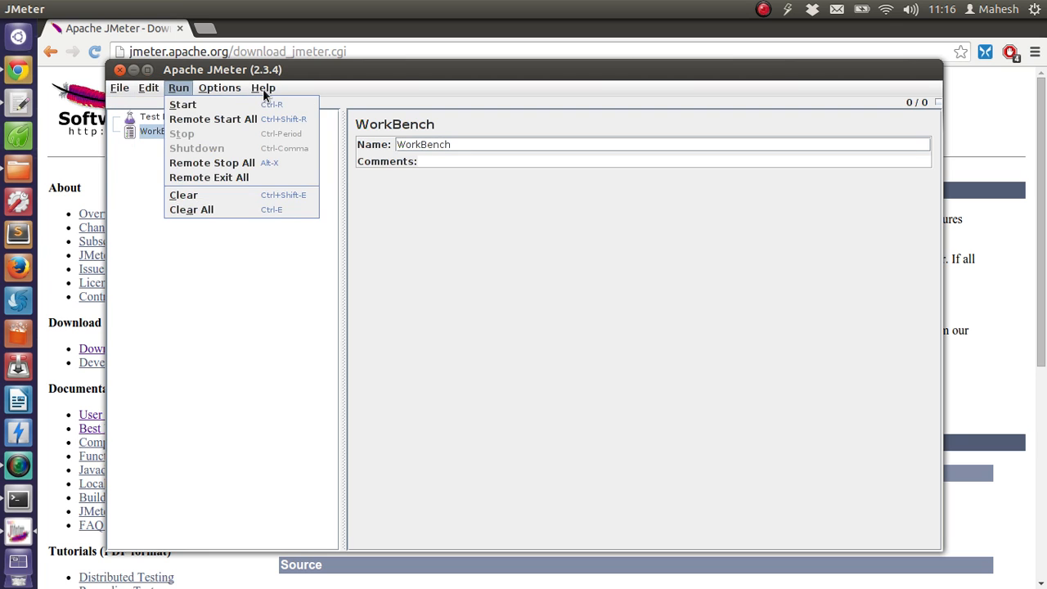
pyautogui.click(263, 87)
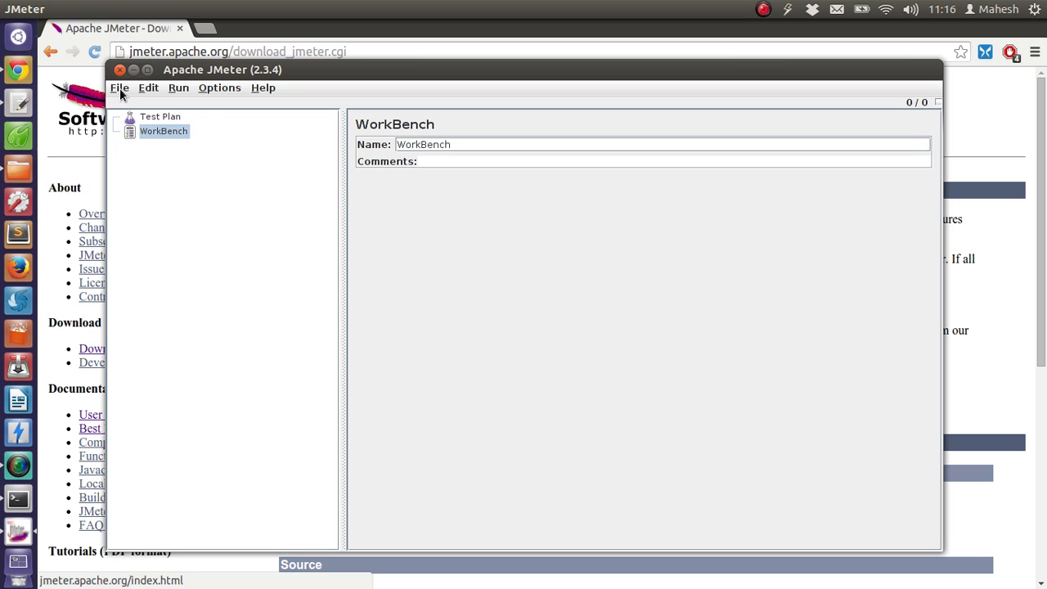
pyautogui.click(263, 88)
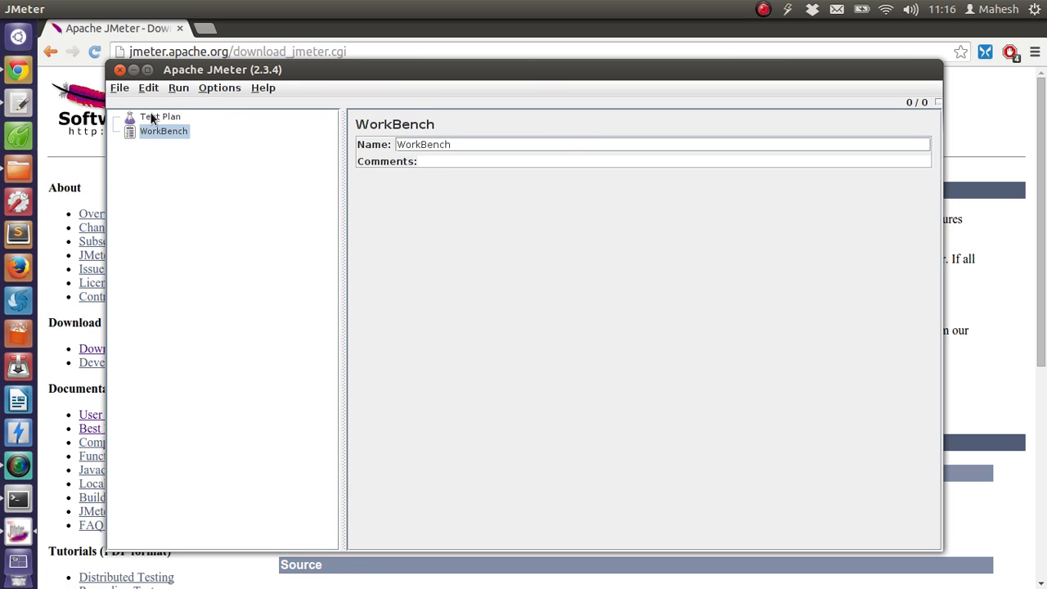
pyautogui.click(160, 116)
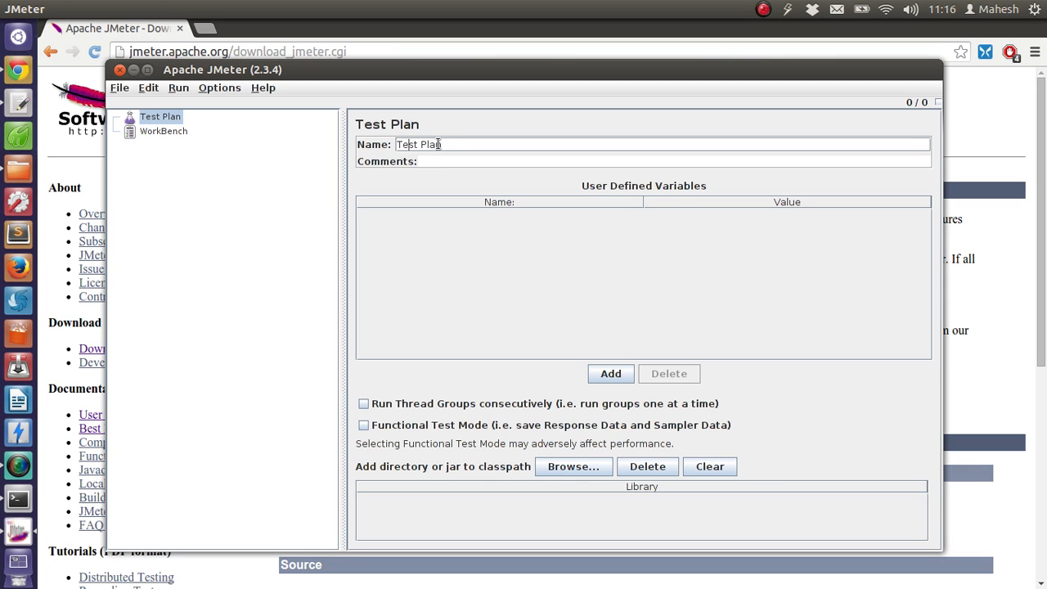
pyautogui.click(418, 161)
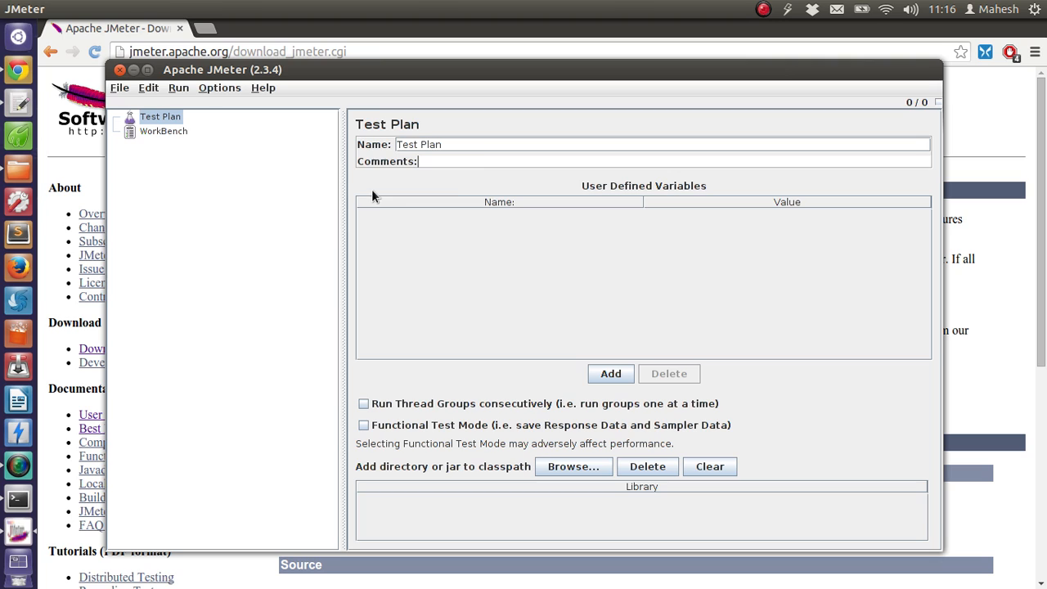
pyautogui.moveTo(667, 196)
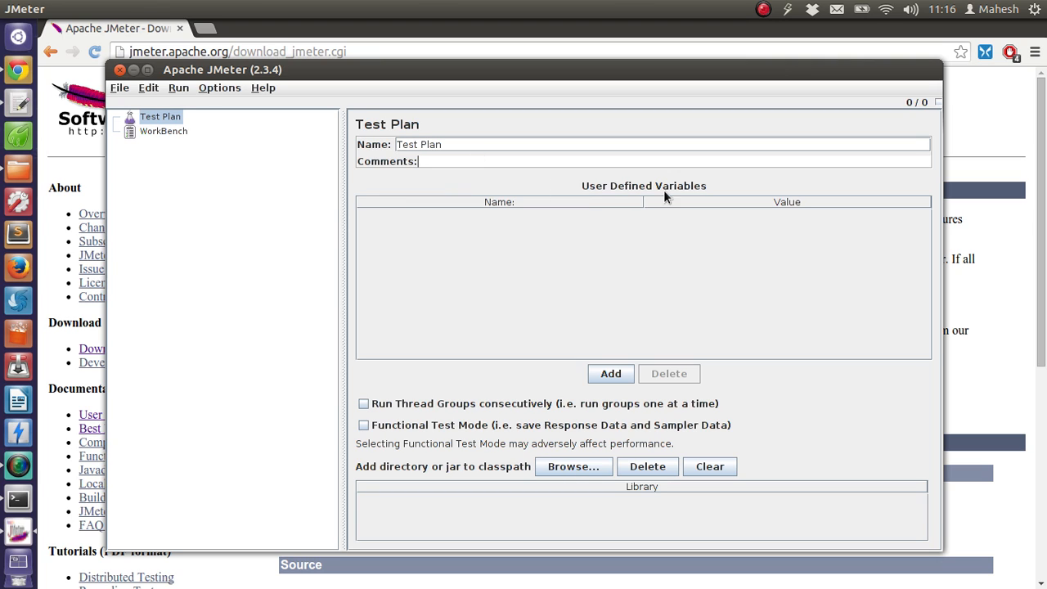
pyautogui.moveTo(480, 259)
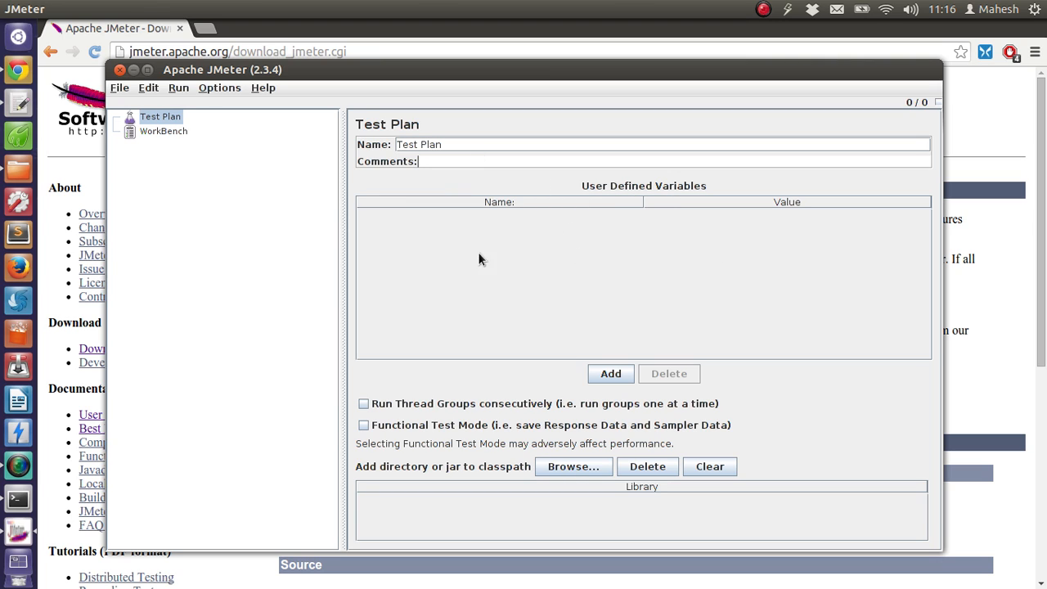
pyautogui.moveTo(532, 253)
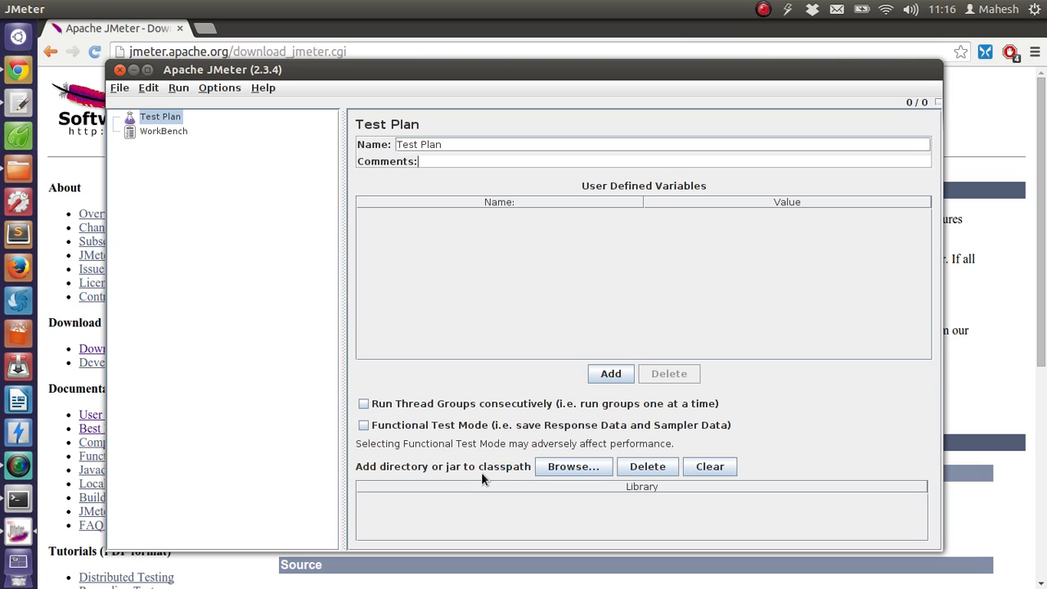
pyautogui.click(419, 161)
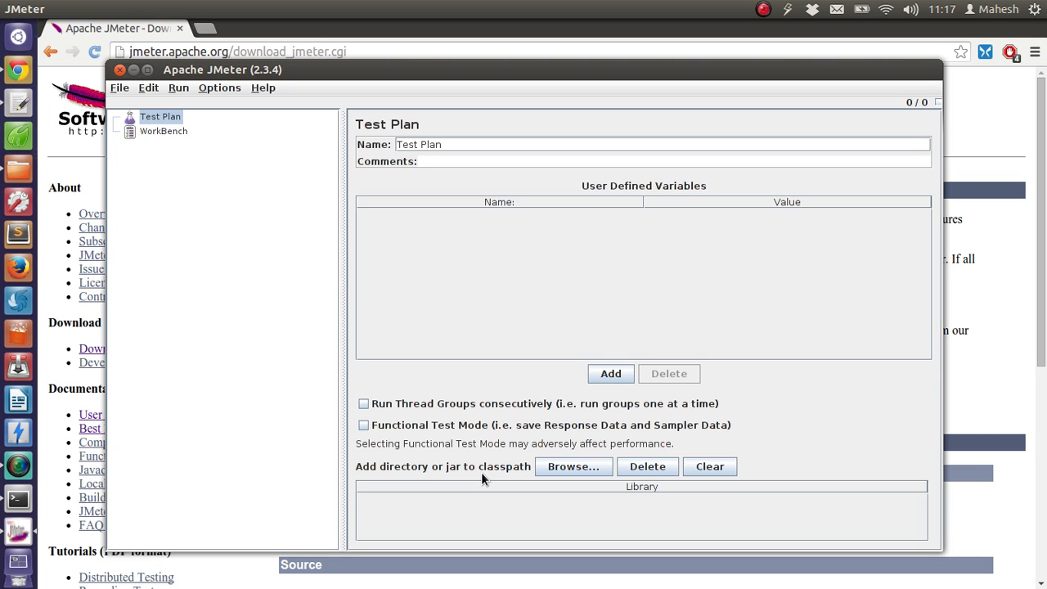
pyautogui.click(417, 161)
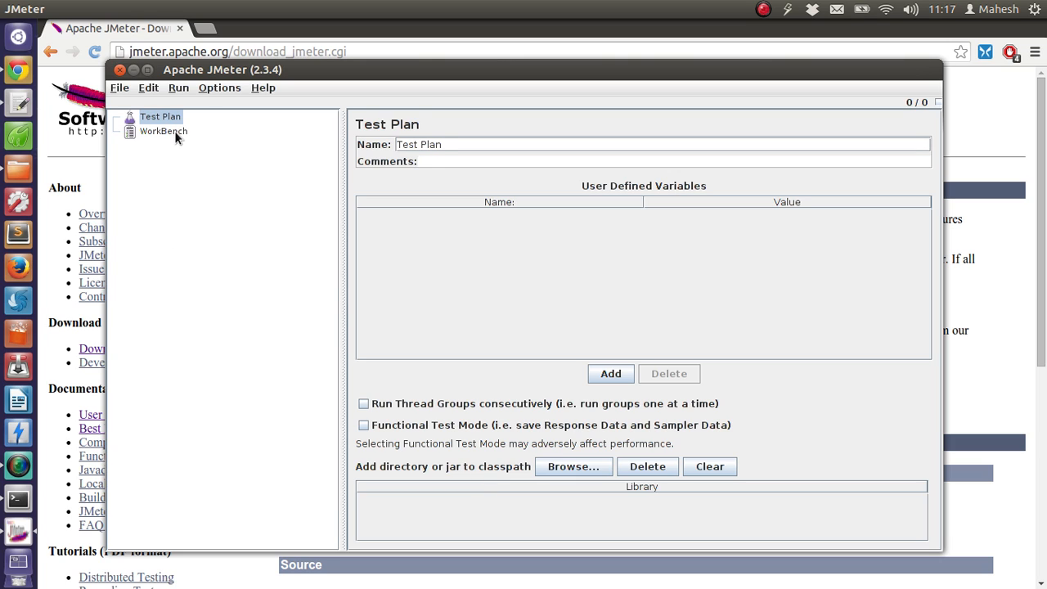
# Select WorkBench and bring up its context menu of addable elements
pyautogui.click(164, 130)
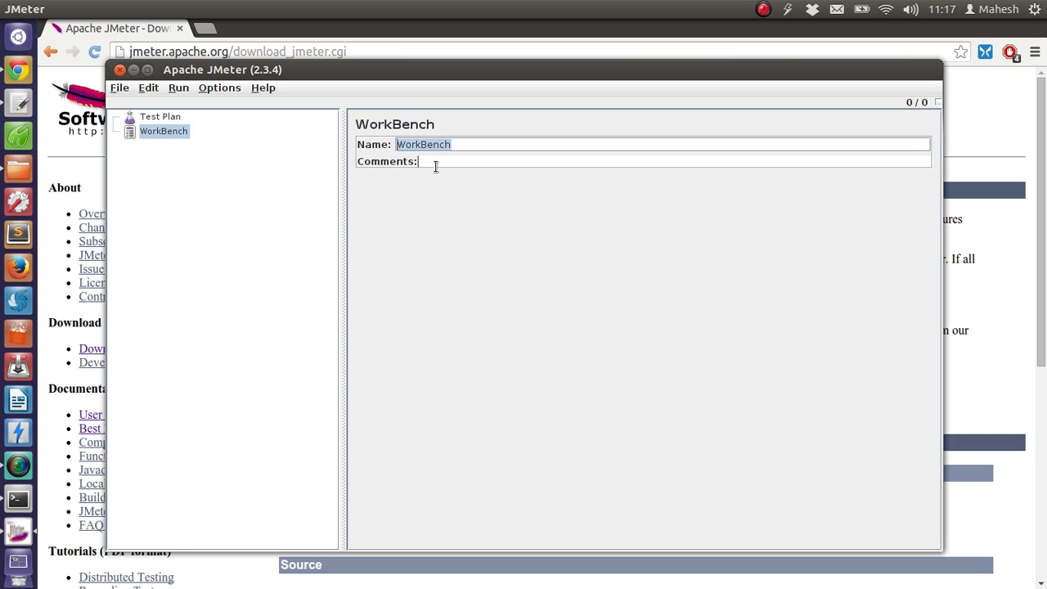
pyautogui.rightClick(163, 131)
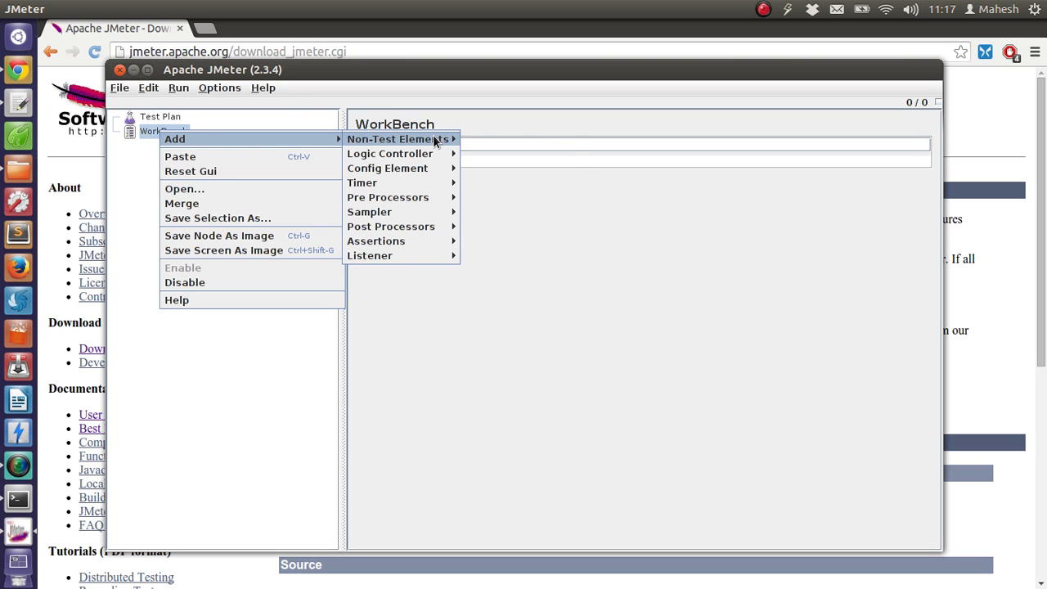
pyautogui.moveTo(398, 138)
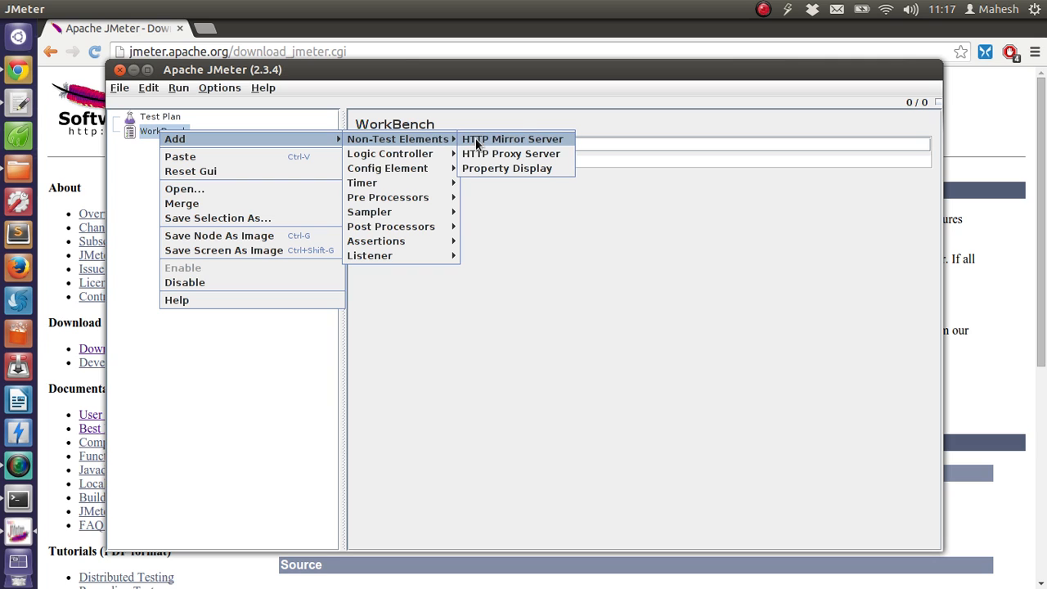
pyautogui.moveTo(390, 153)
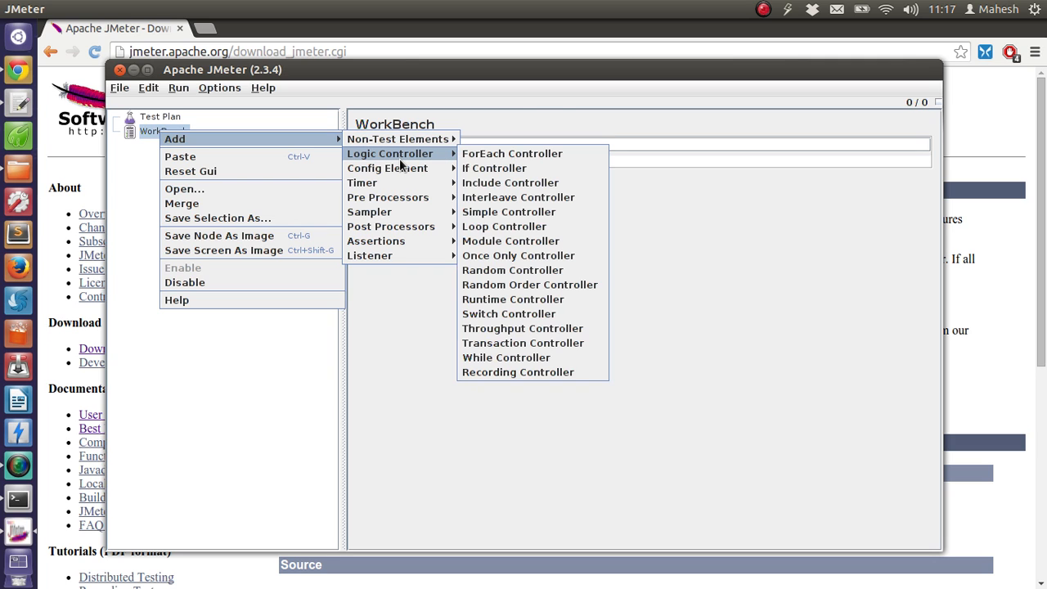
pyautogui.moveTo(387, 167)
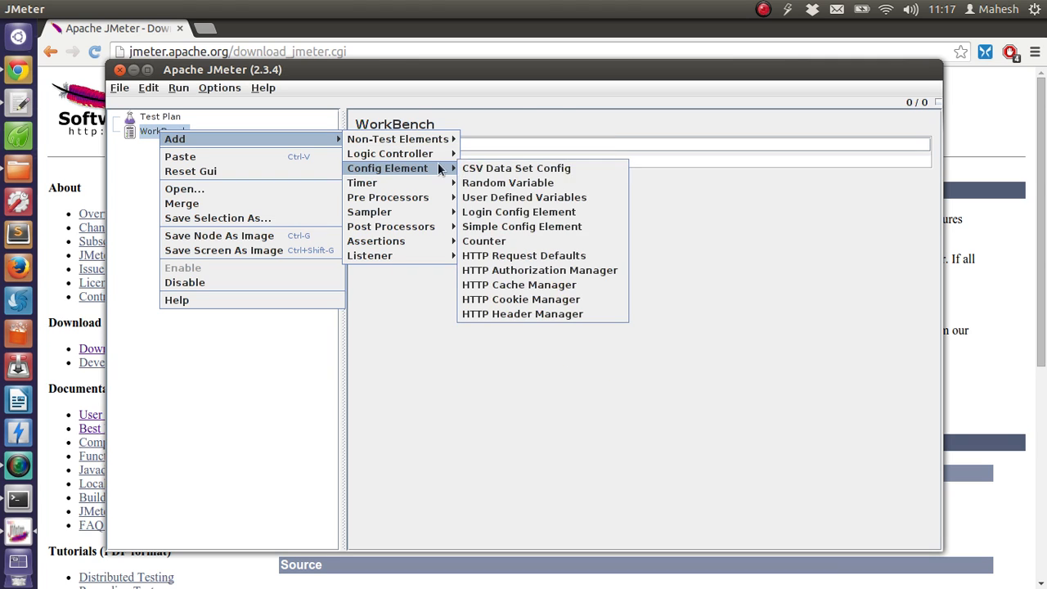
pyautogui.moveTo(390, 153)
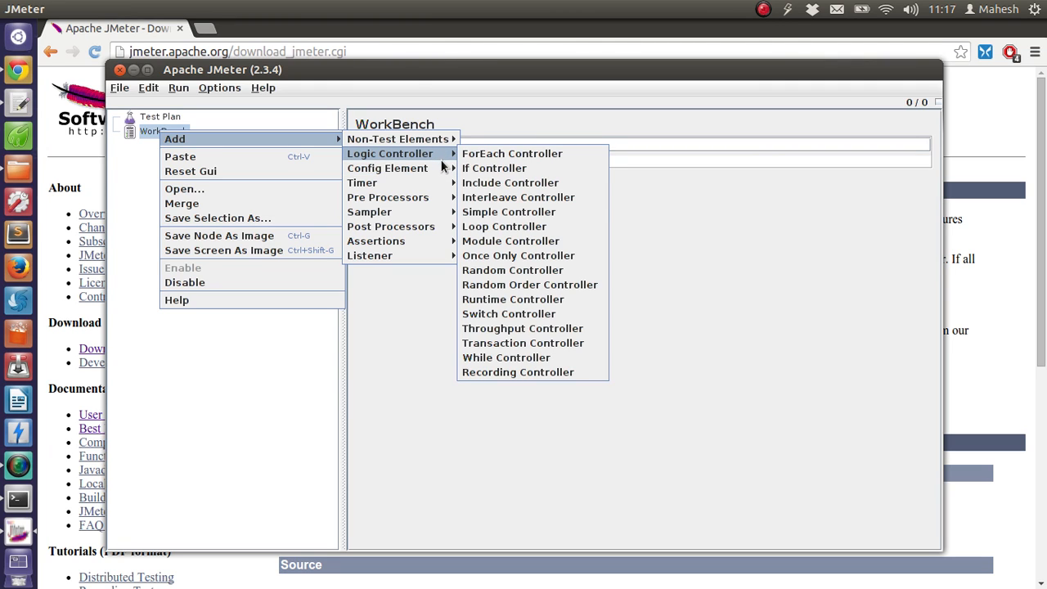
pyautogui.moveTo(387, 167)
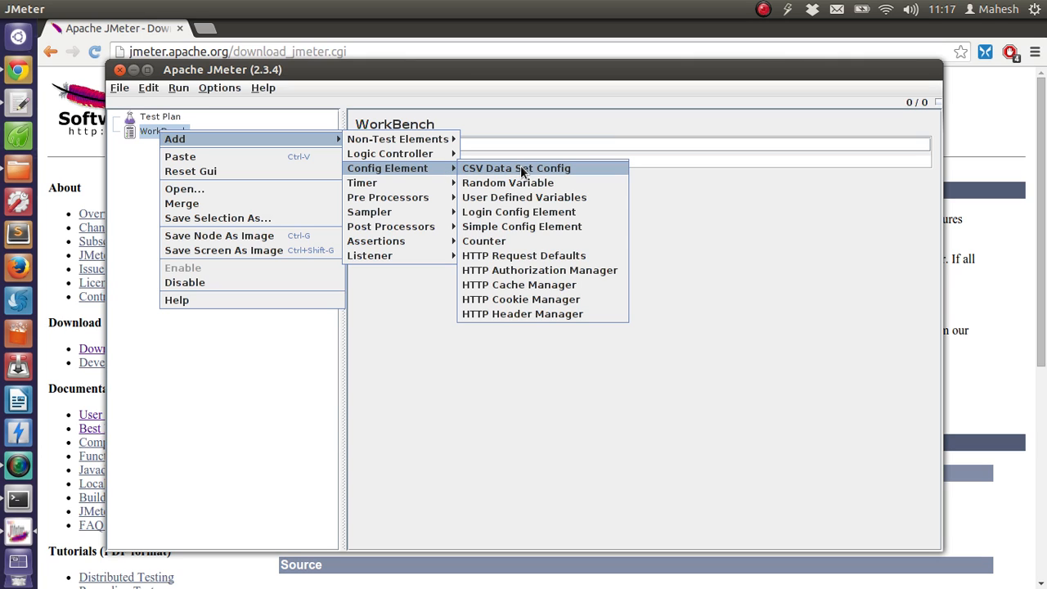
pyautogui.moveTo(507, 182)
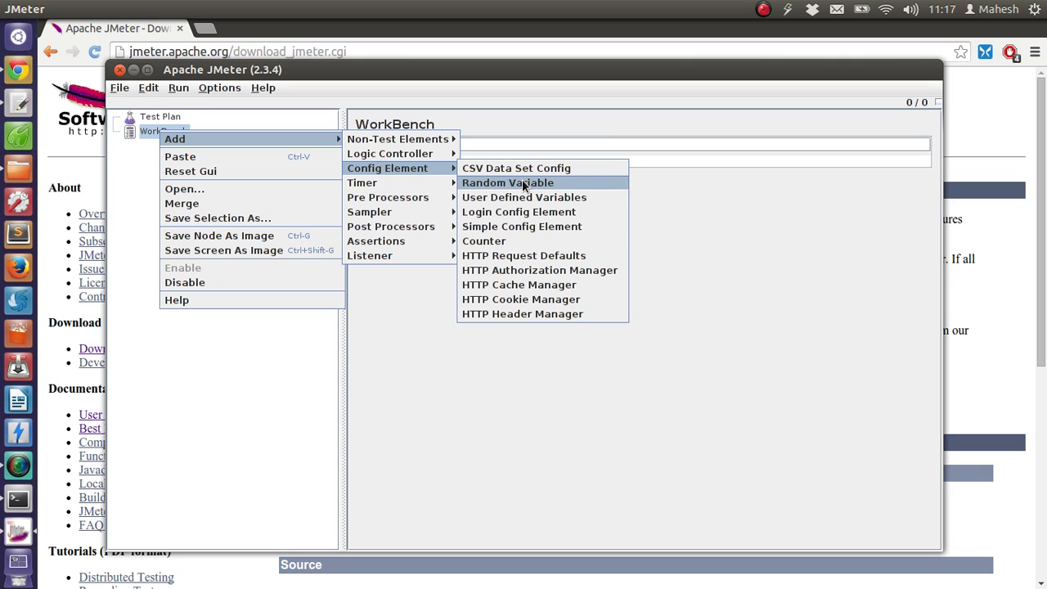
pyautogui.moveTo(539, 270)
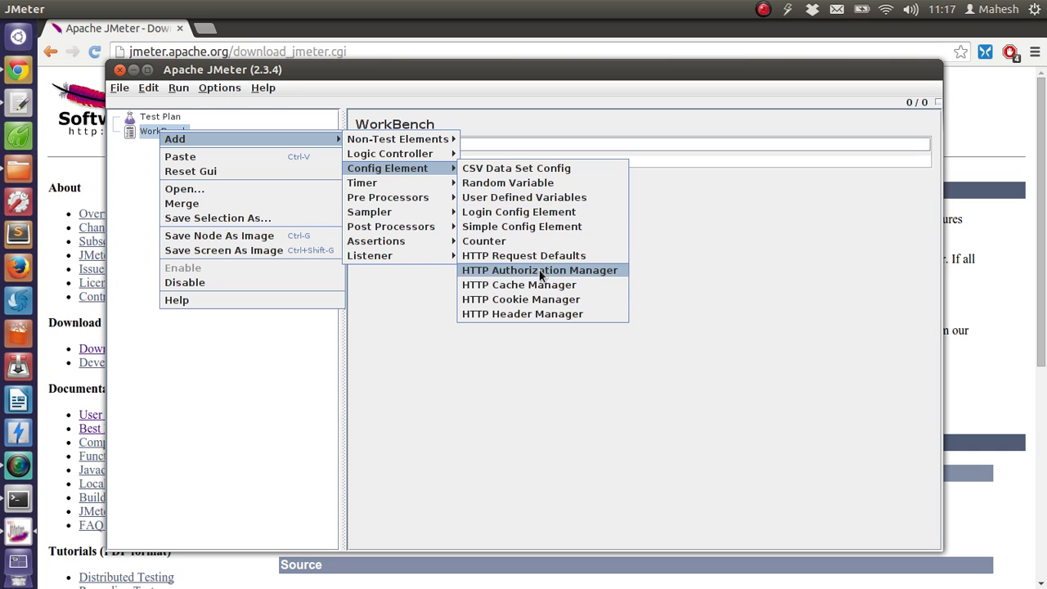
pyautogui.moveTo(539, 272)
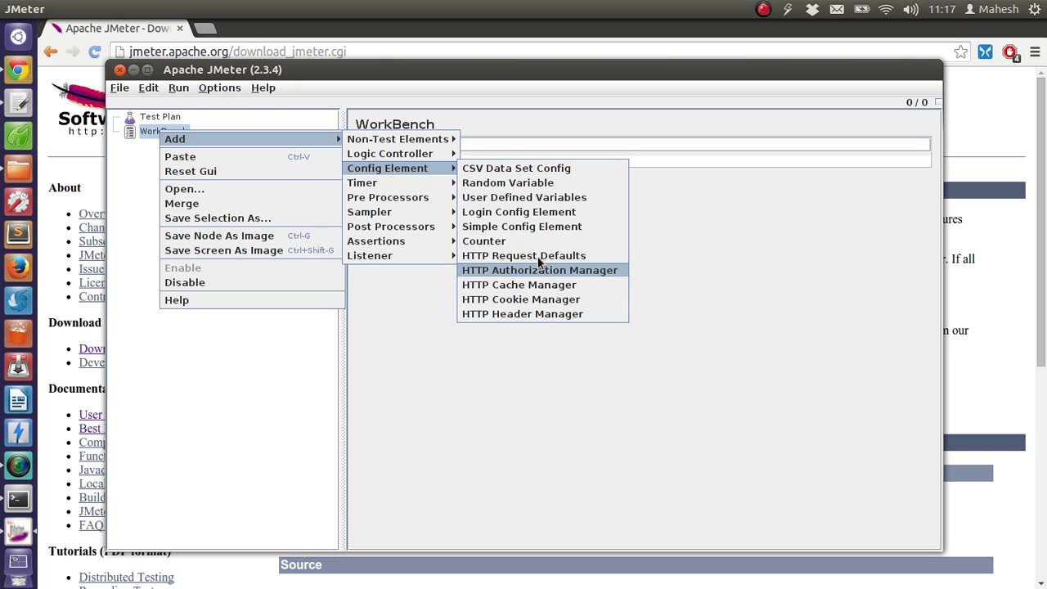
pyautogui.moveTo(511, 293)
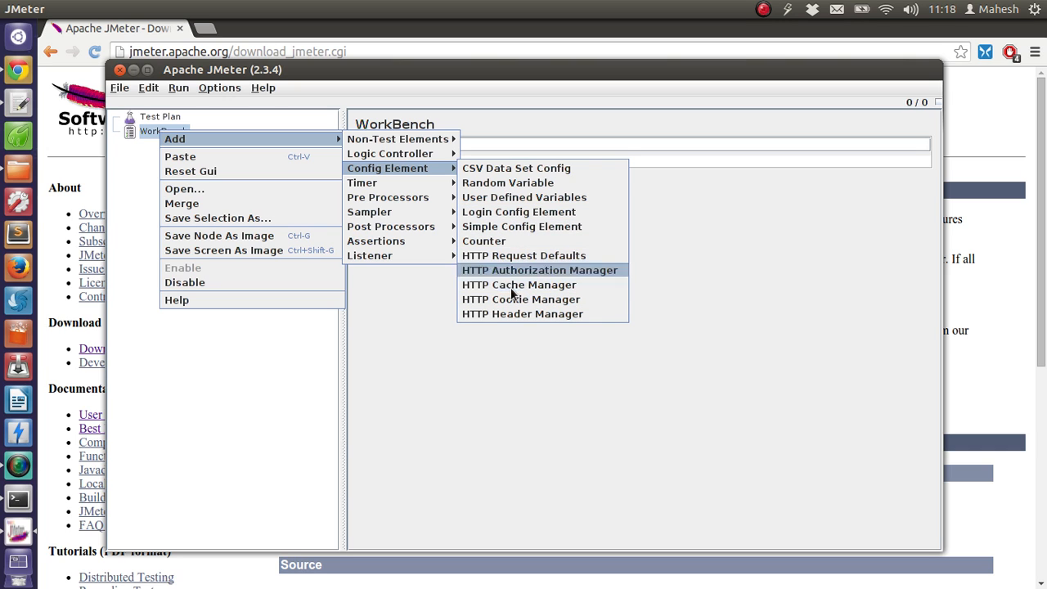
pyautogui.moveTo(362, 183)
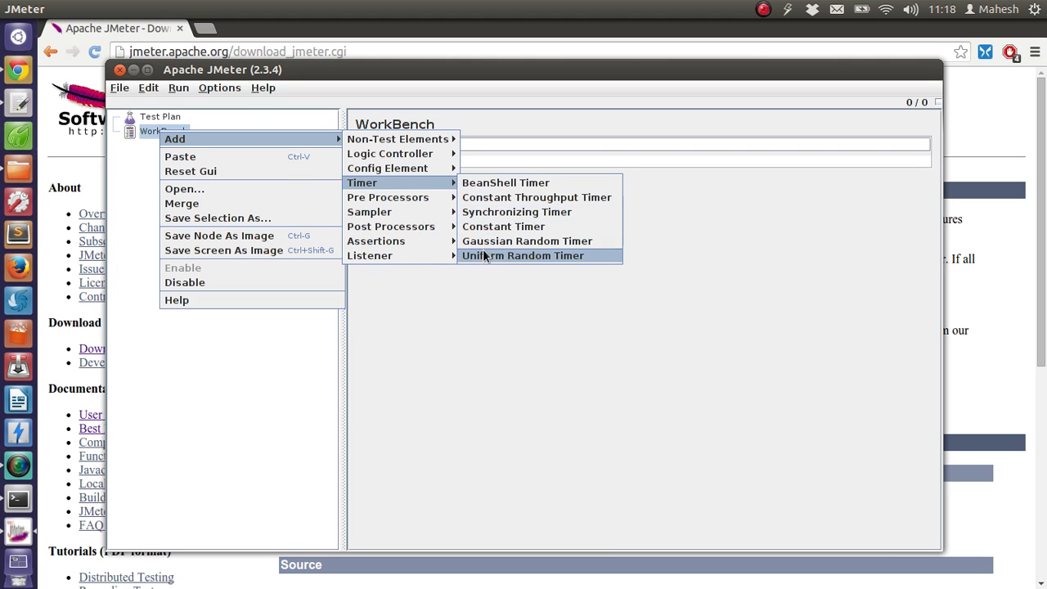
pyautogui.moveTo(388, 197)
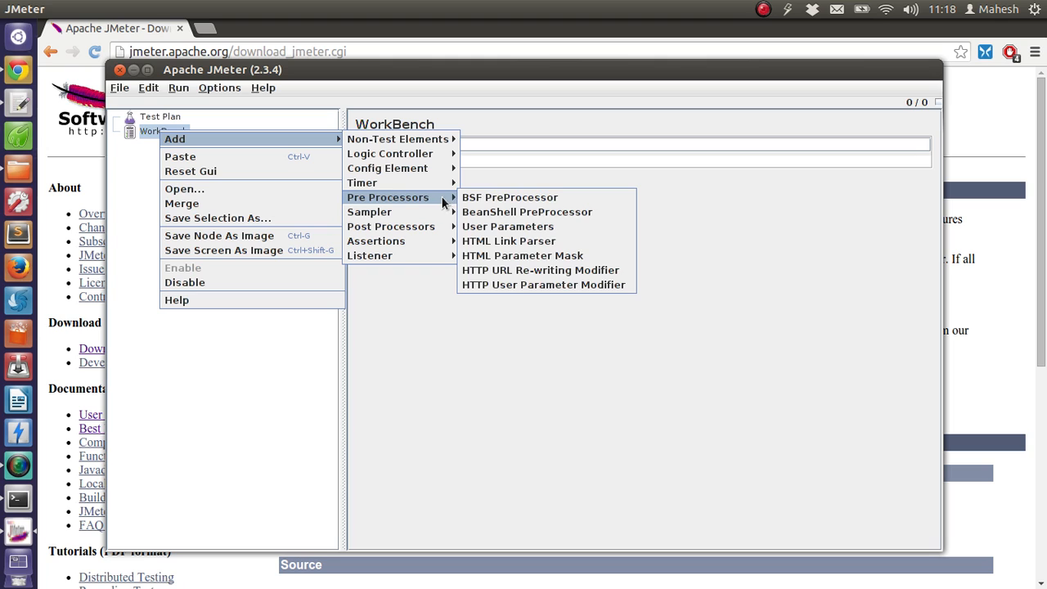
pyautogui.moveTo(391, 226)
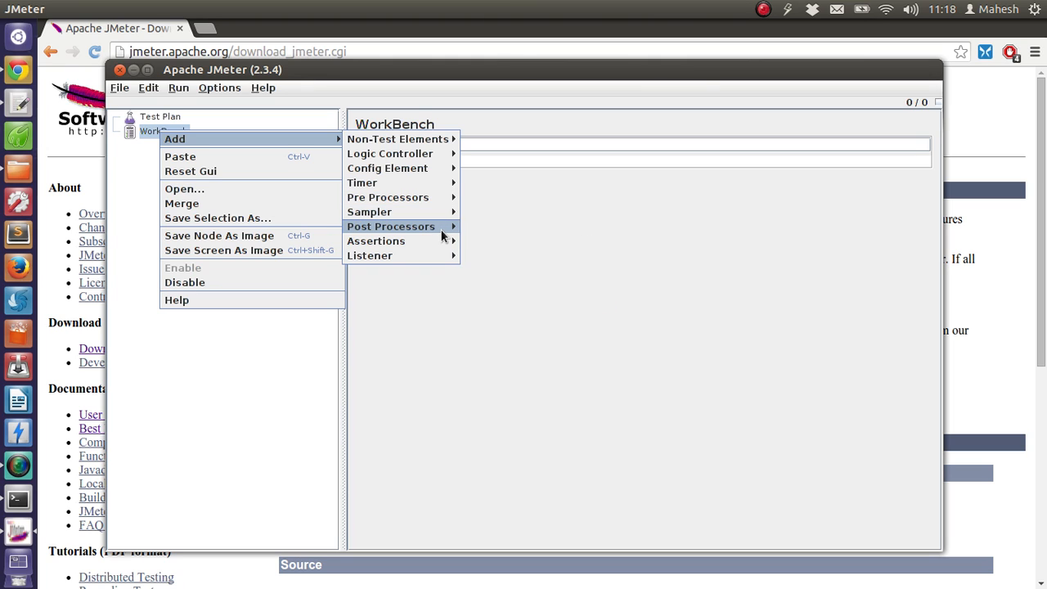
pyautogui.moveTo(369, 255)
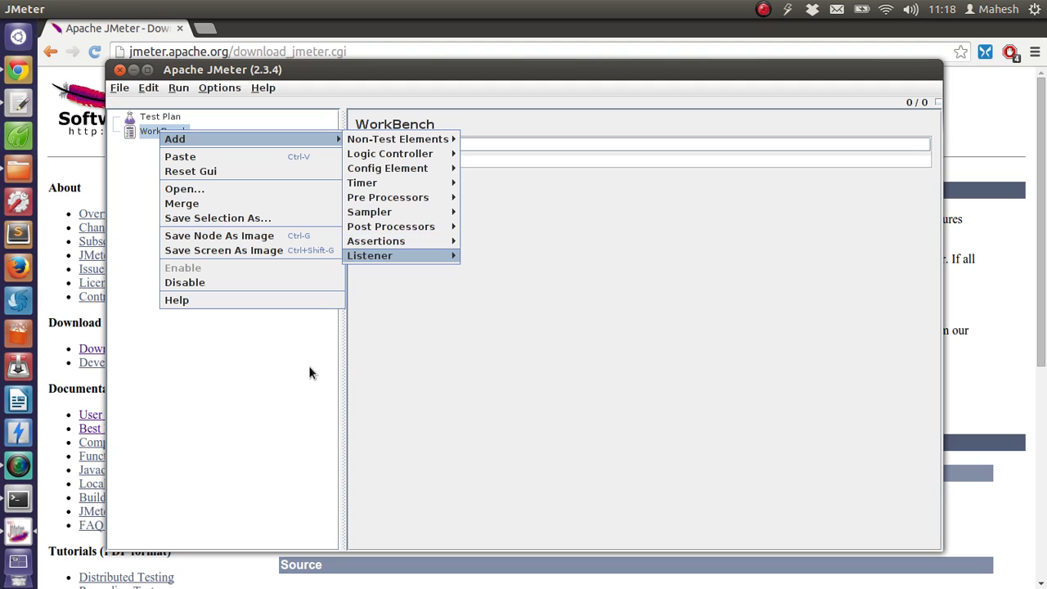
# Select Test Plan and bring up its context menu of addable elements
pyautogui.click(160, 116)
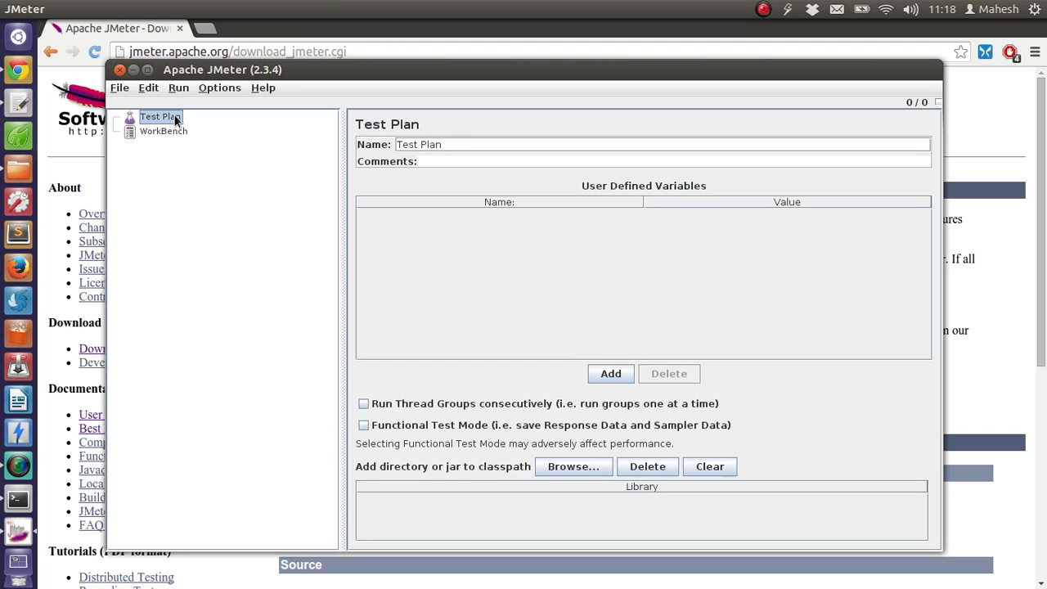
pyautogui.rightClick(160, 116)
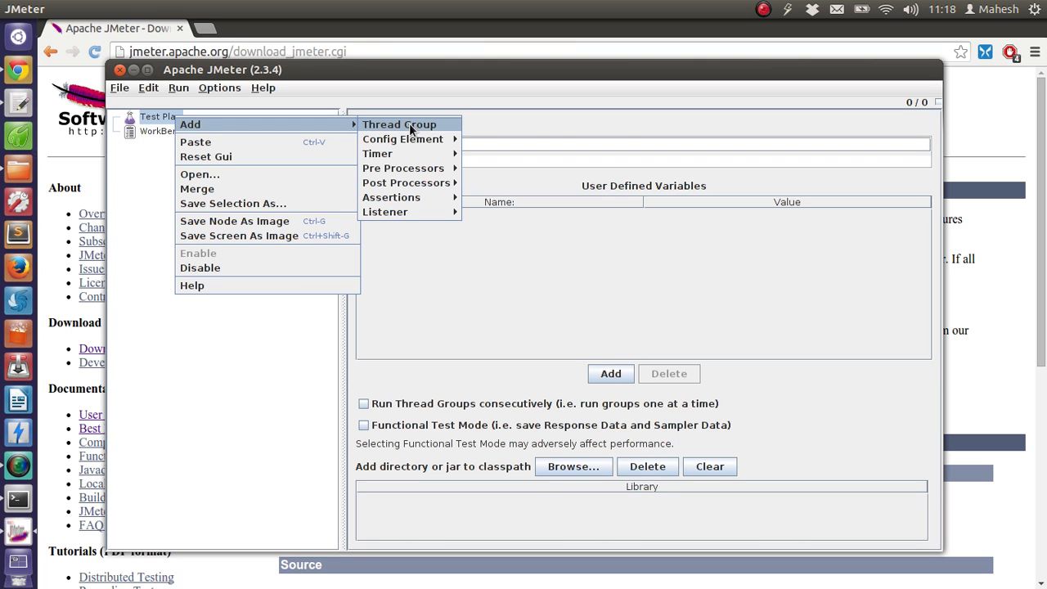
pyautogui.moveTo(402, 138)
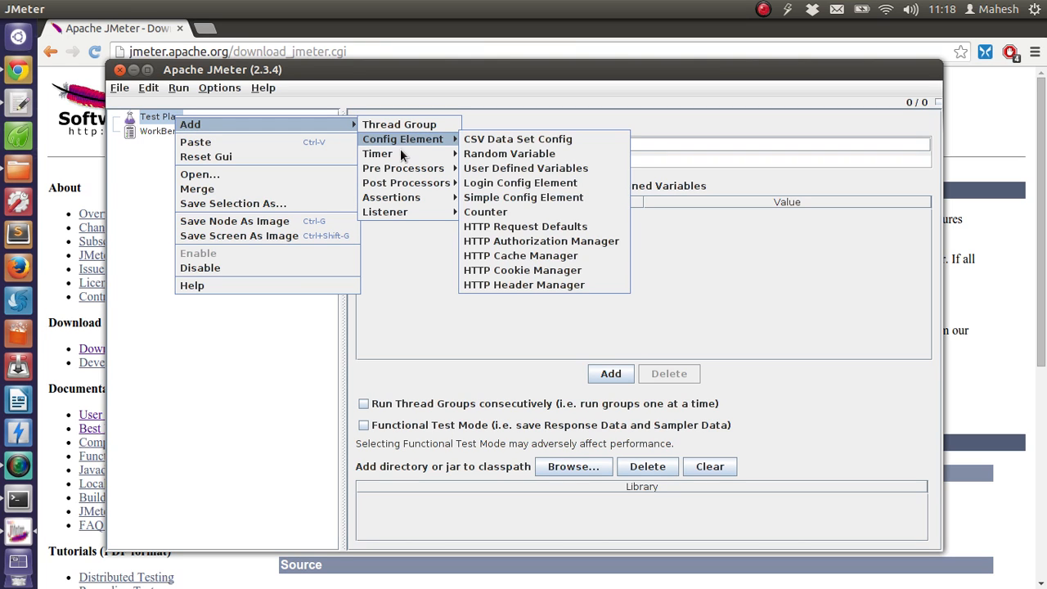
pyautogui.moveTo(403, 168)
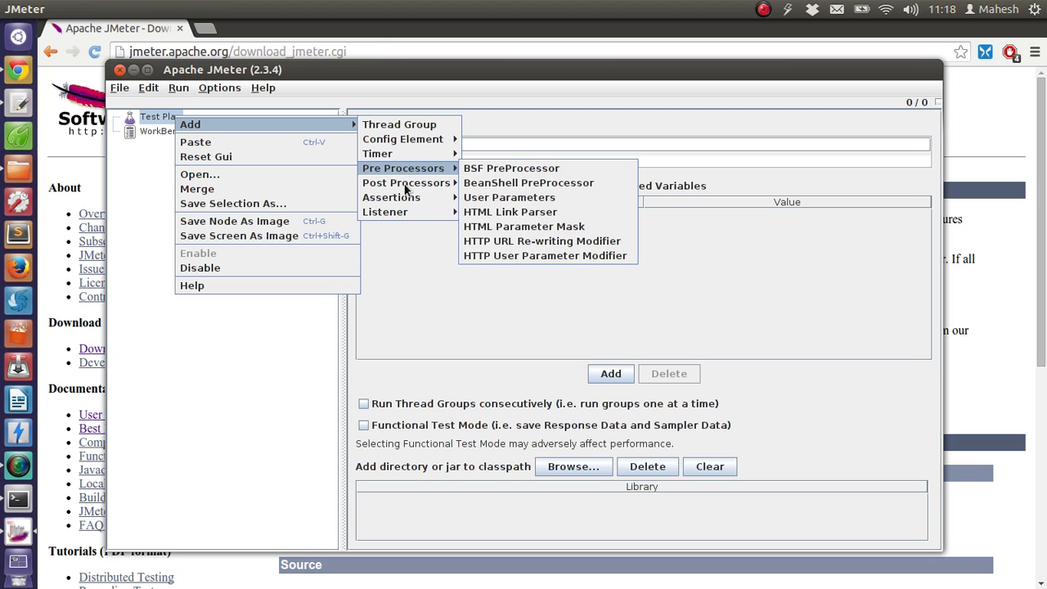
pyautogui.moveTo(391, 196)
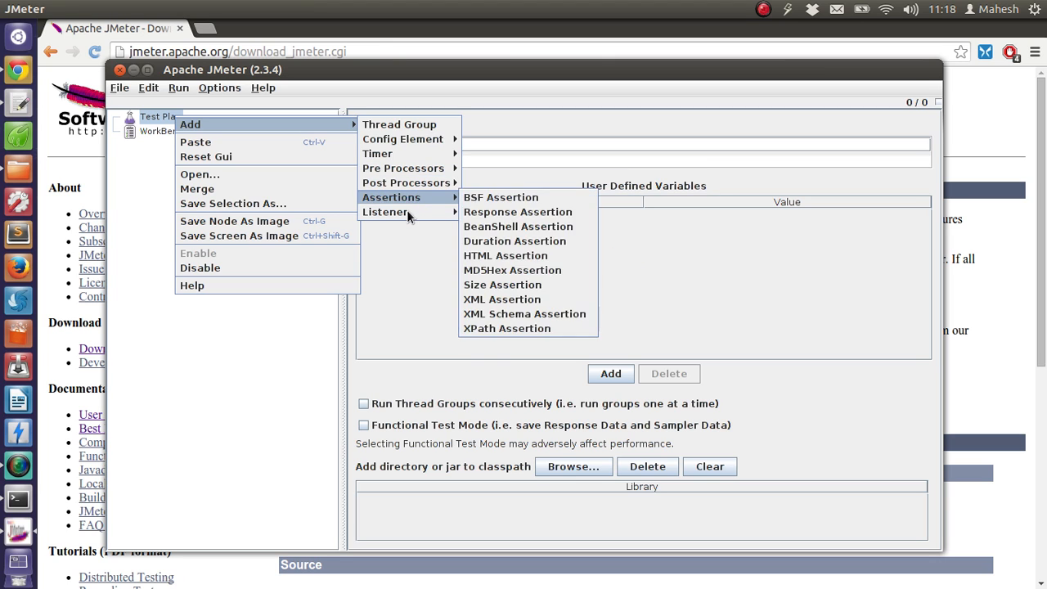
pyautogui.moveTo(385, 212)
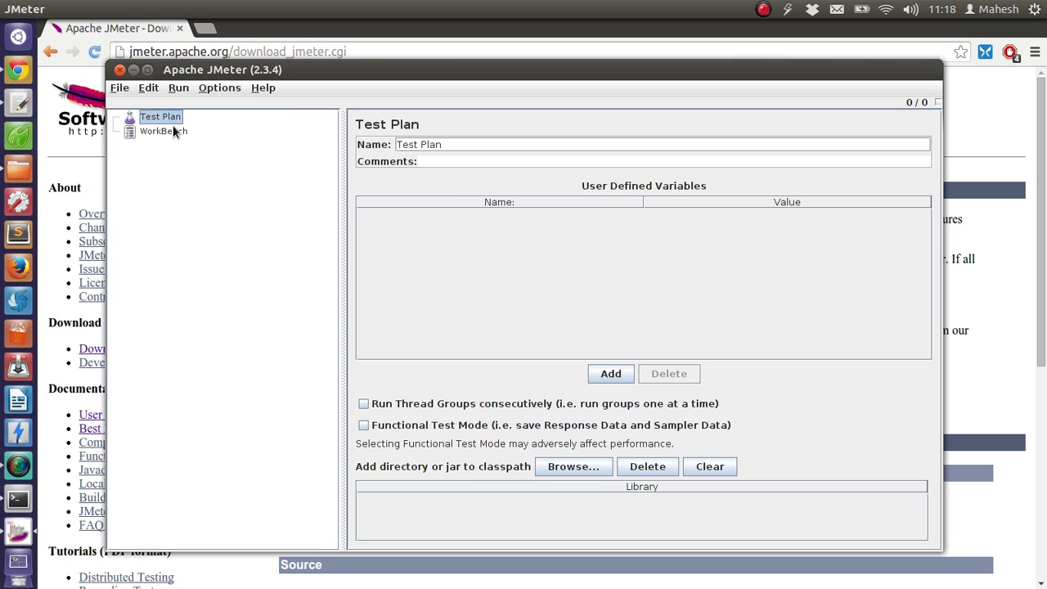
pyautogui.moveTo(238, 185)
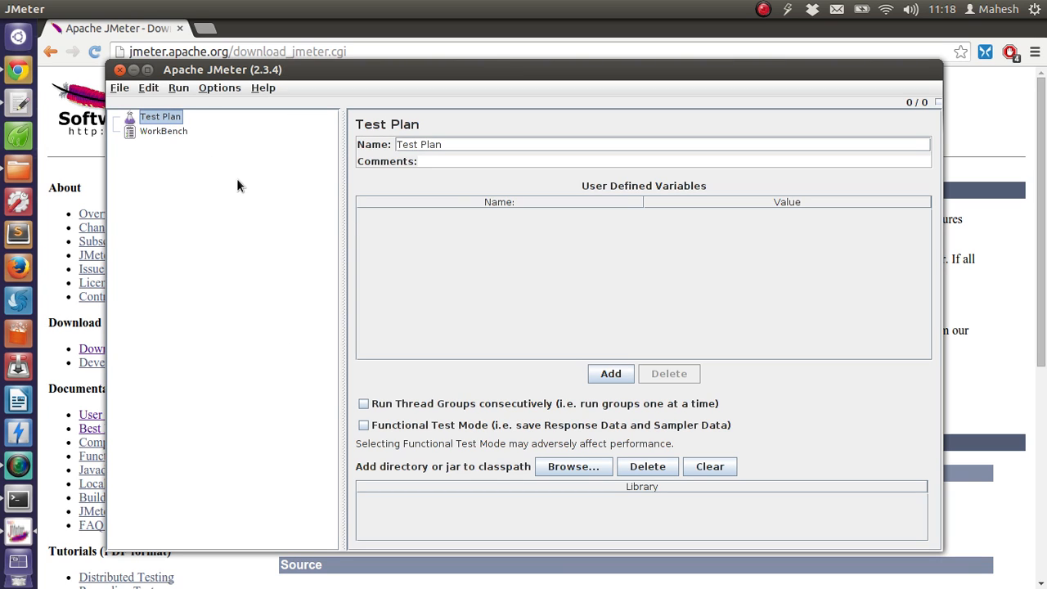
pyautogui.moveTo(595, 274)
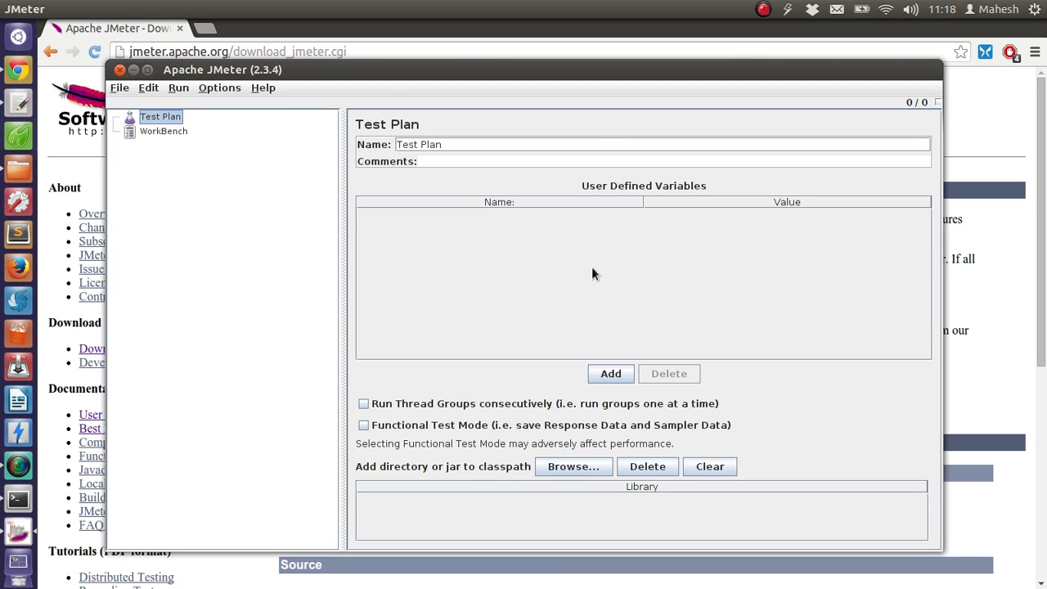
pyautogui.moveTo(368, 265)
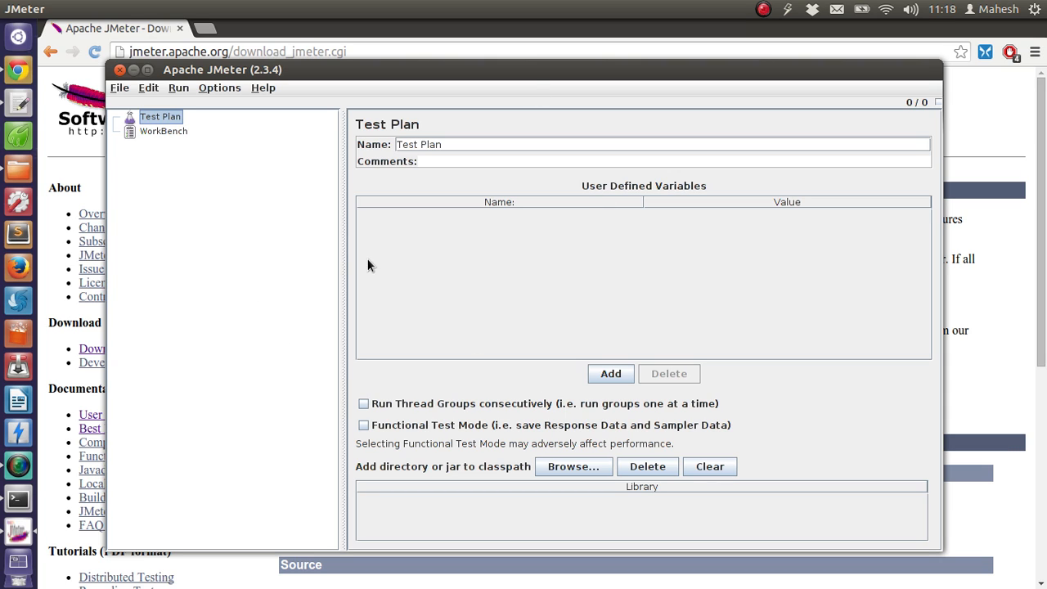
pyautogui.moveTo(234, 279)
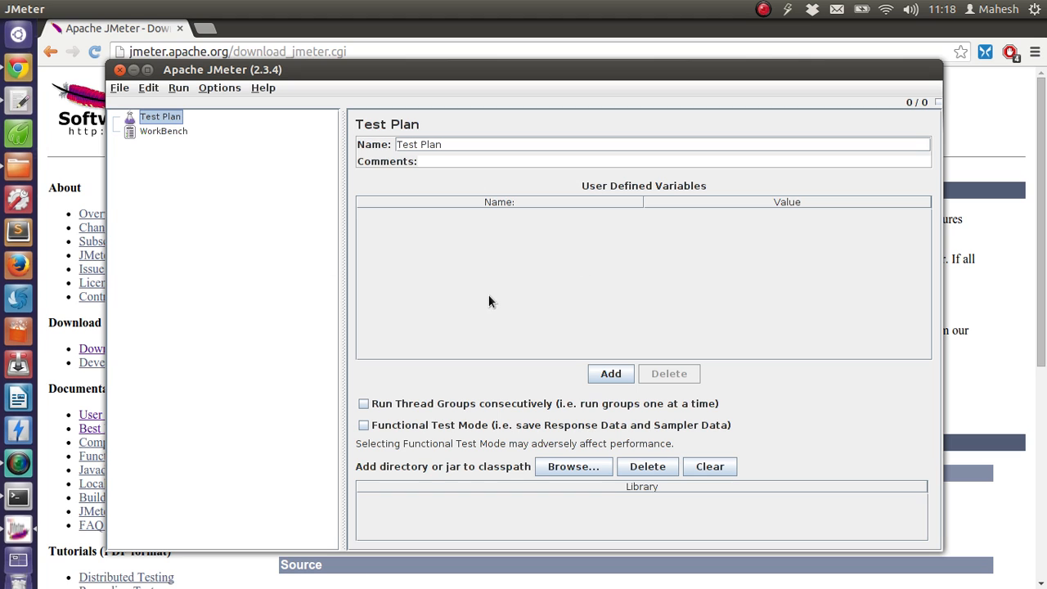
pyautogui.moveTo(1029, 254)
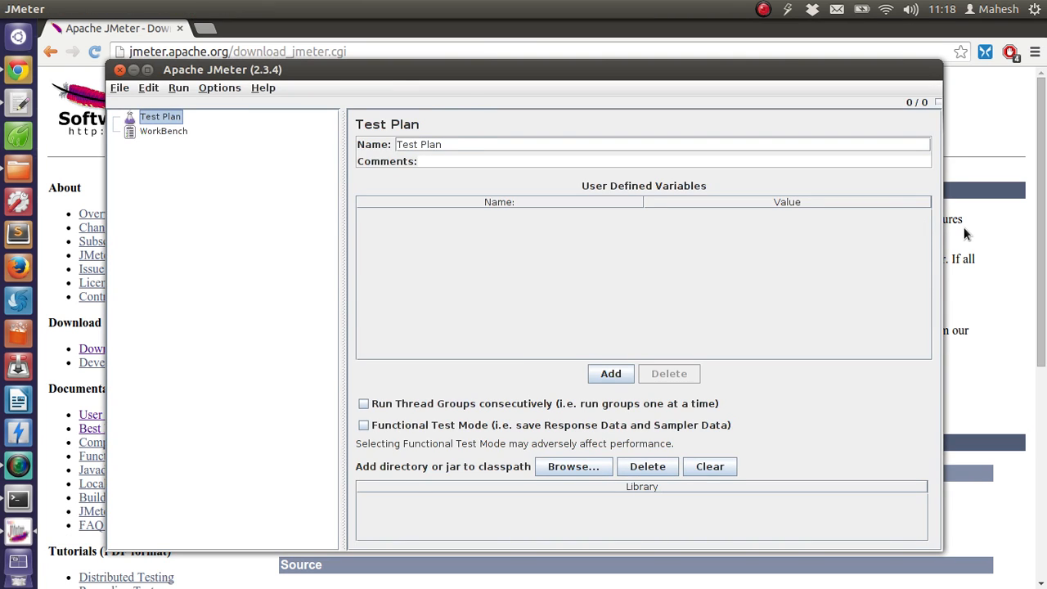
# Bring the JMeter download page forward, scroll it, and open a blank Chrome tab
pyautogui.click(120, 69)
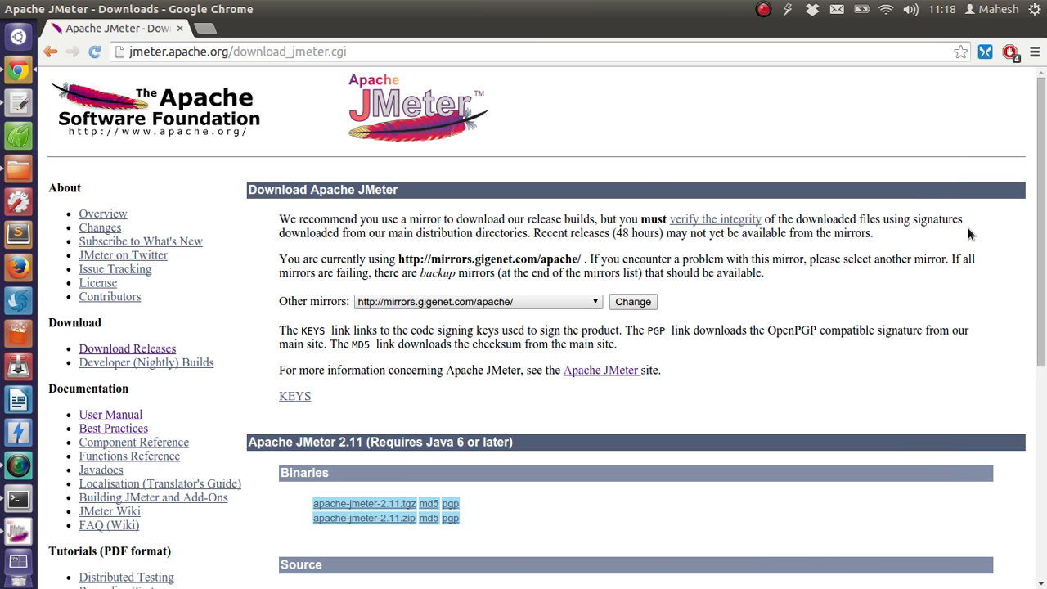
pyautogui.scroll(-3)
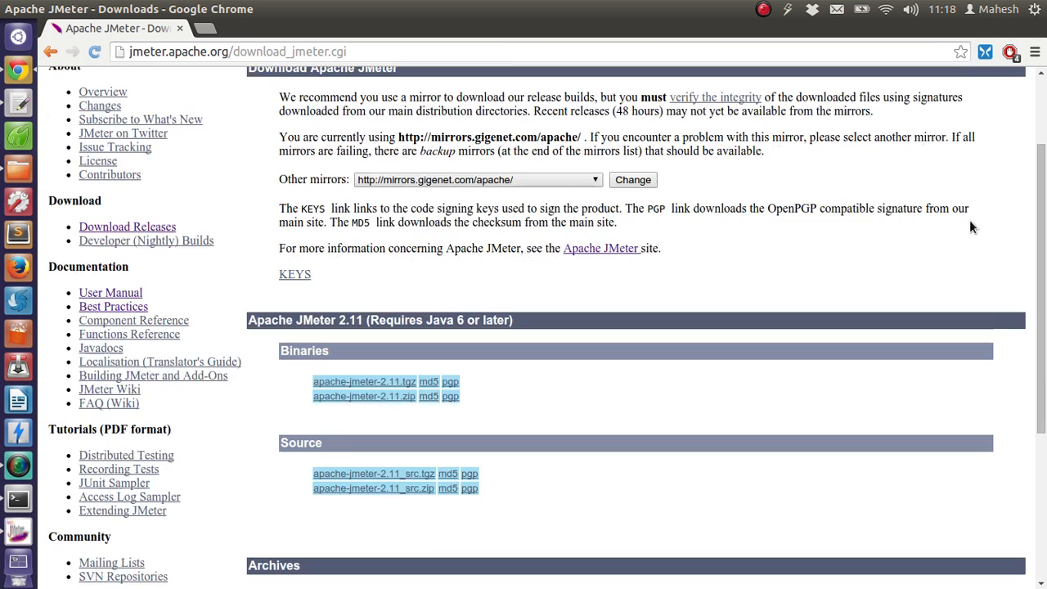
pyautogui.scroll(-3)
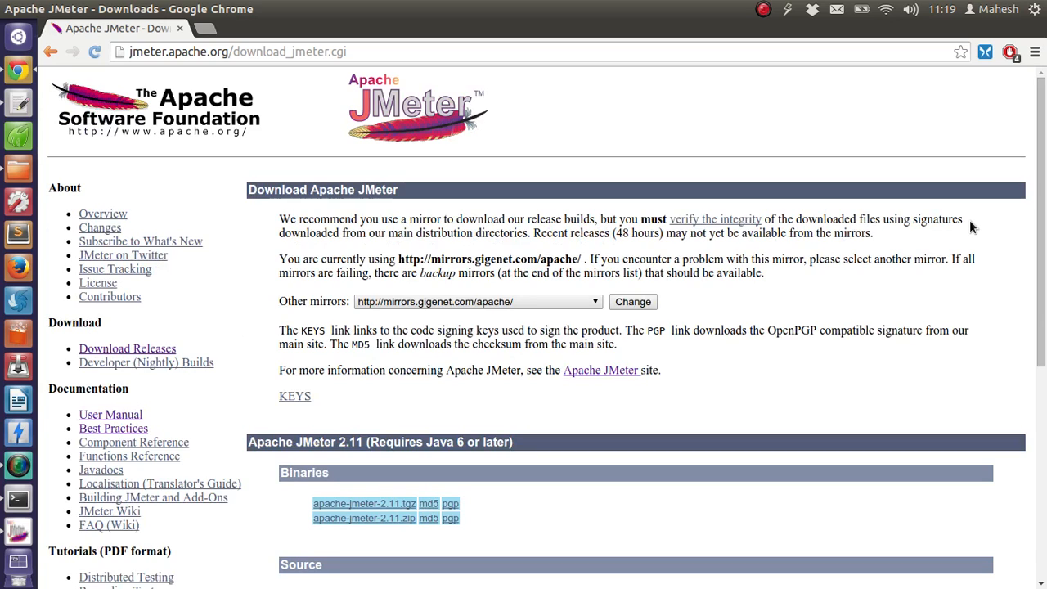
pyautogui.click(351, 28)
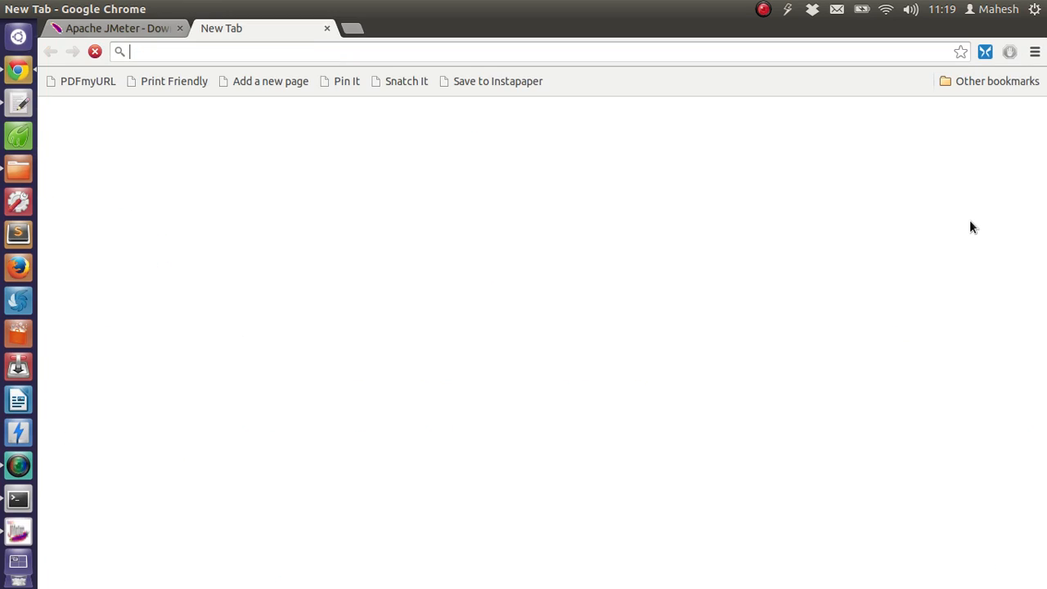